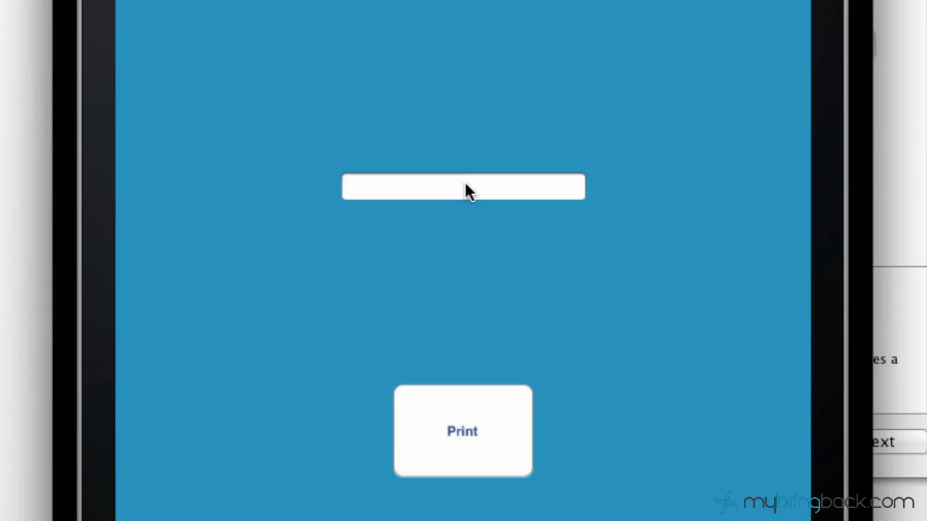
# - Enter bringers! in the text field and tap Print so it shows in the label
pyautogui.write('bring')
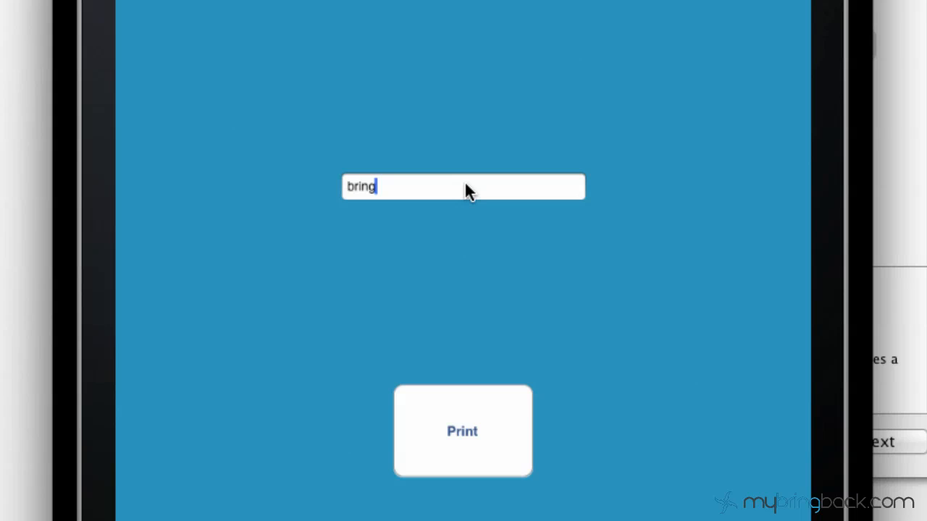
pyautogui.write('ers!')
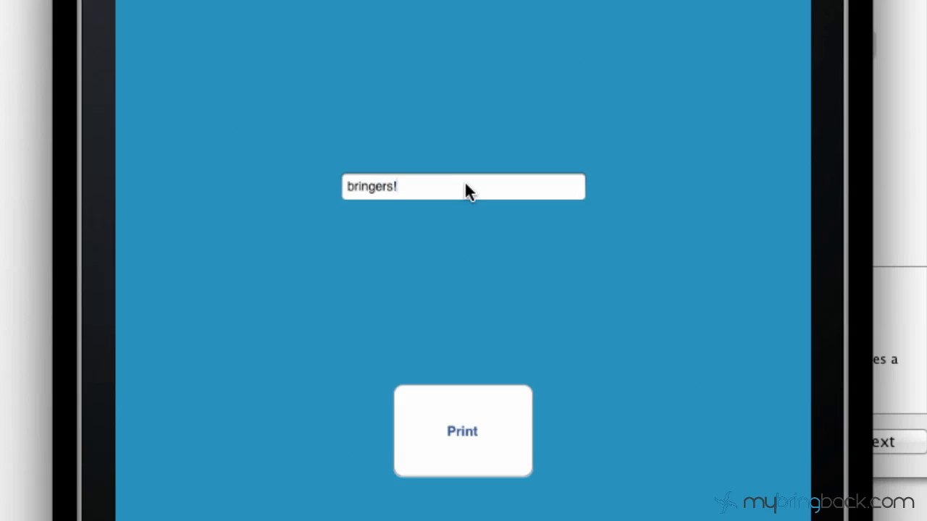
pyautogui.moveTo(533, 297)
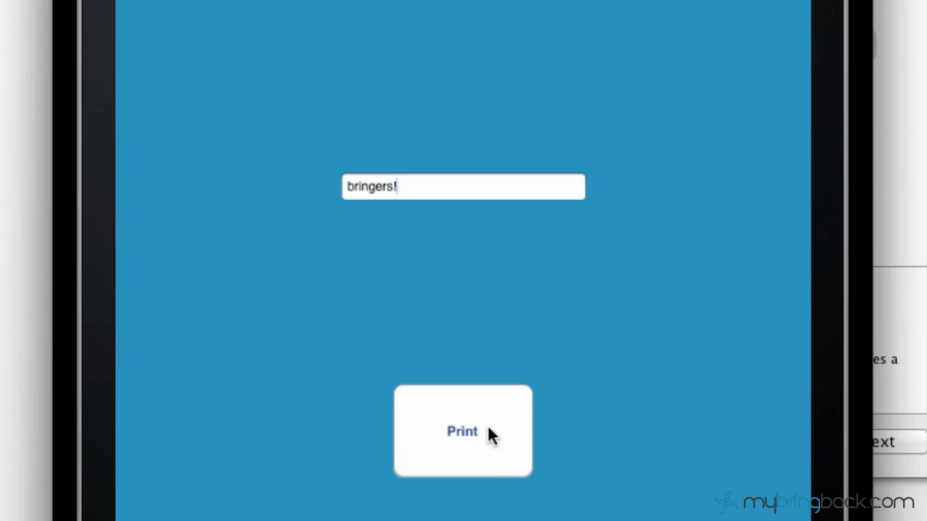
pyautogui.click(462, 431)
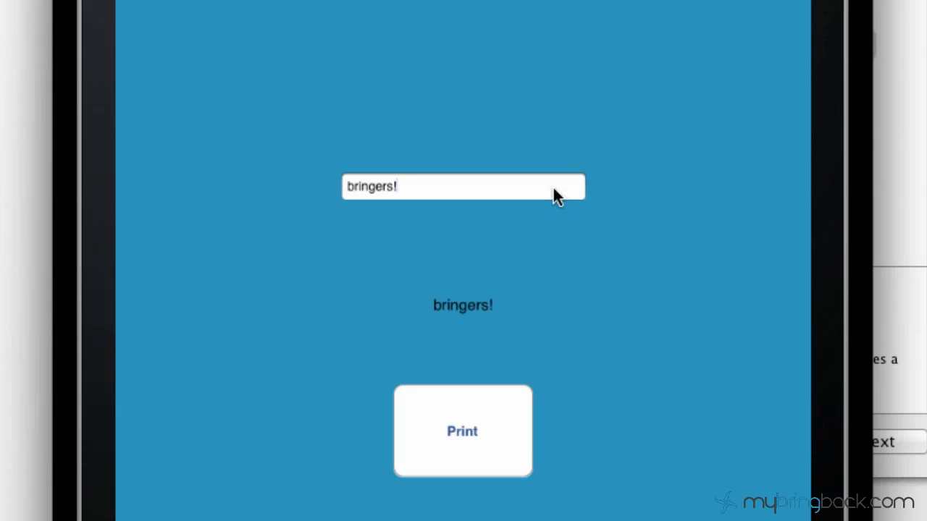
pyautogui.moveTo(412, 203)
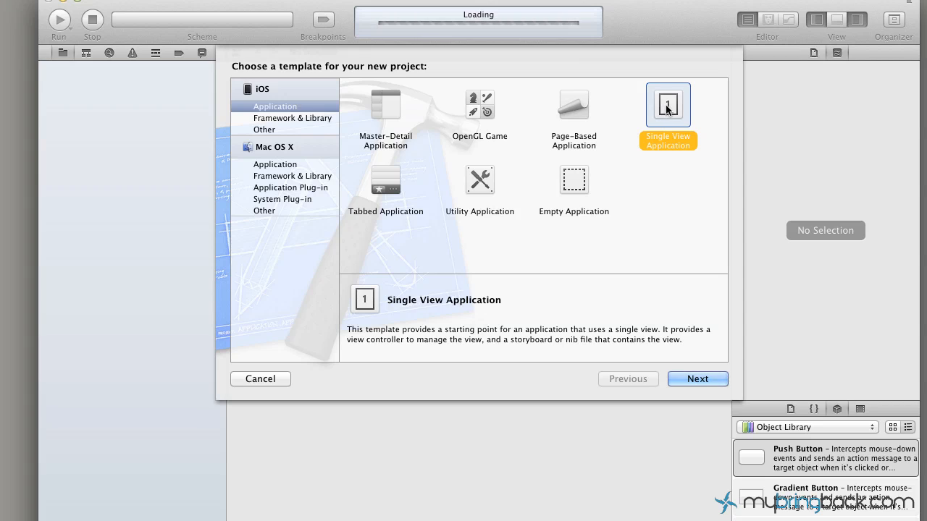
# - Create the Single View Application textfieldTut and save it in the iOS apps folder
pyautogui.click(696, 380)
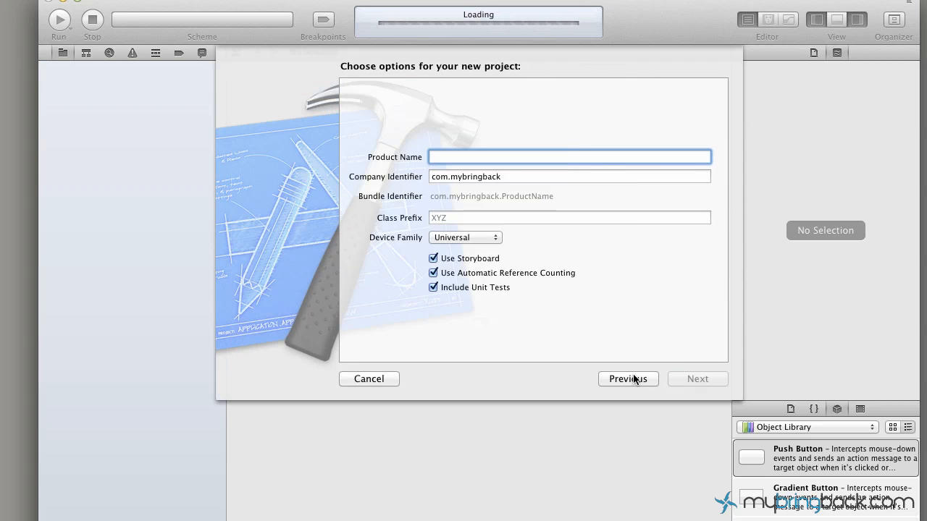
pyautogui.click(568, 157)
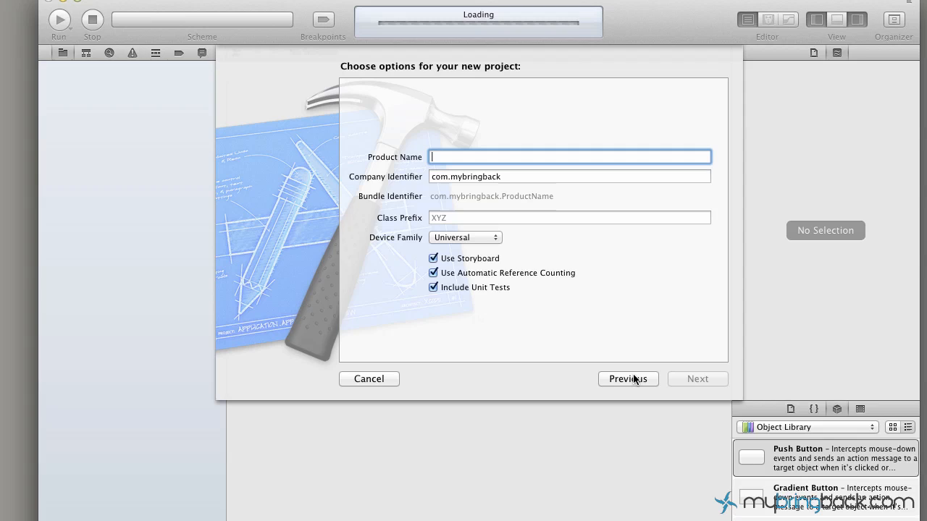
pyautogui.write('textfieldTut')
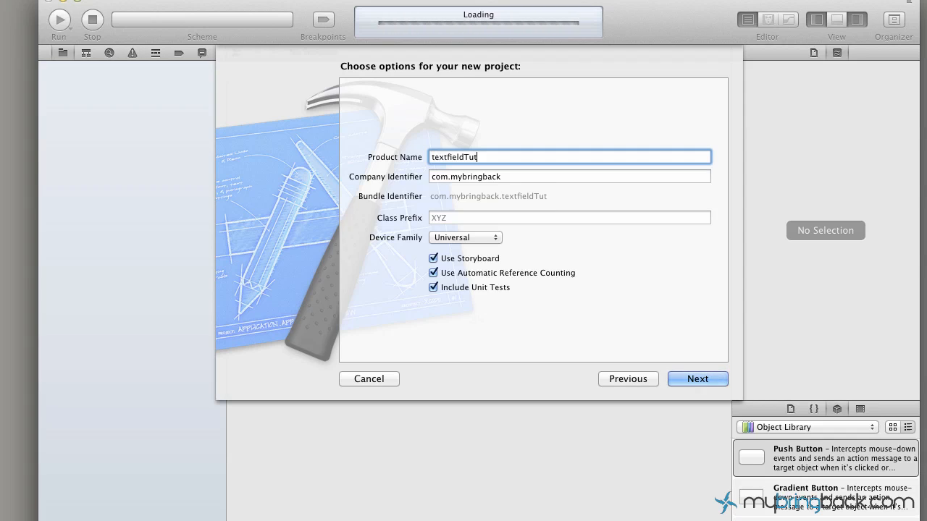
pyautogui.moveTo(578, 307)
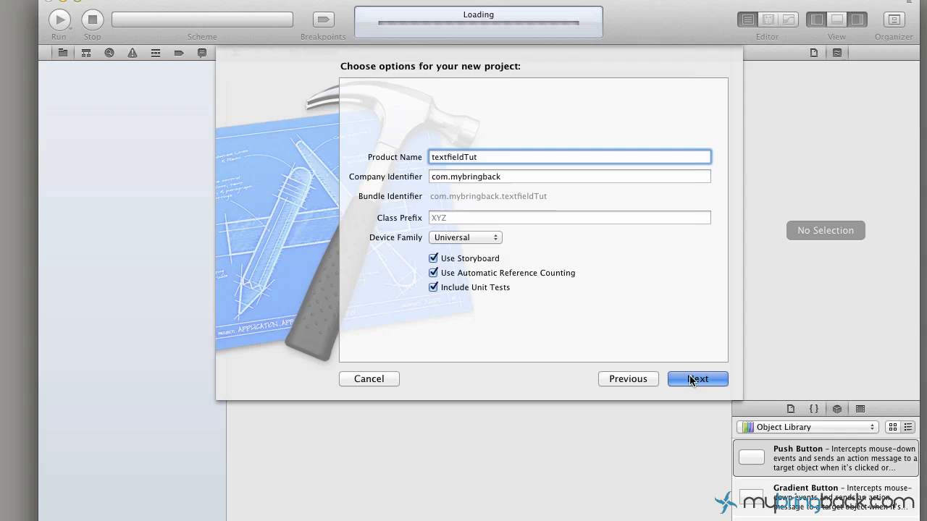
pyautogui.click(697, 380)
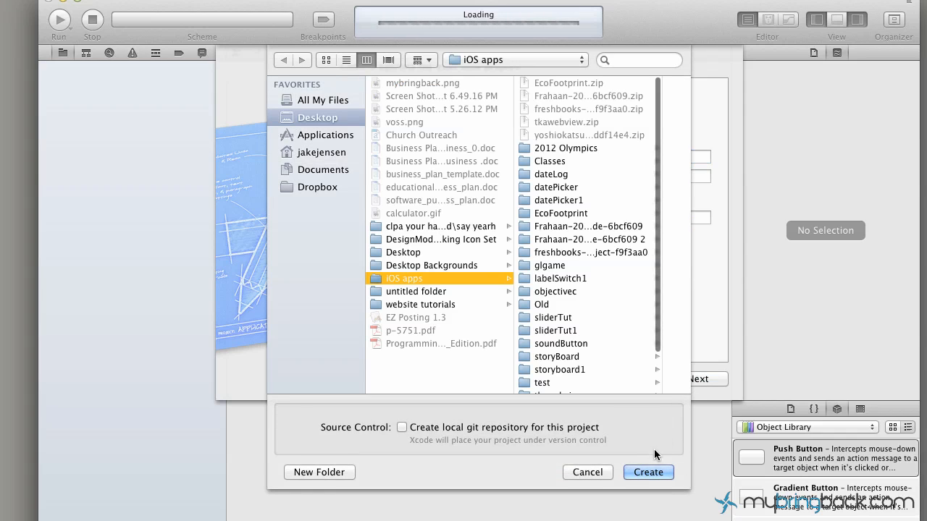
pyautogui.click(648, 472)
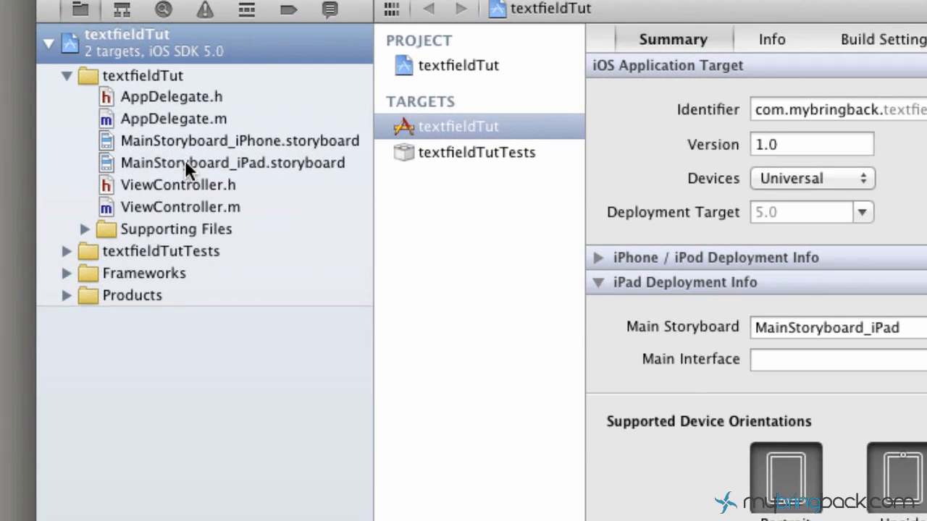
# - In MainStoryboard_iPad, set the view's background to a recently used blue
pyautogui.click(232, 162)
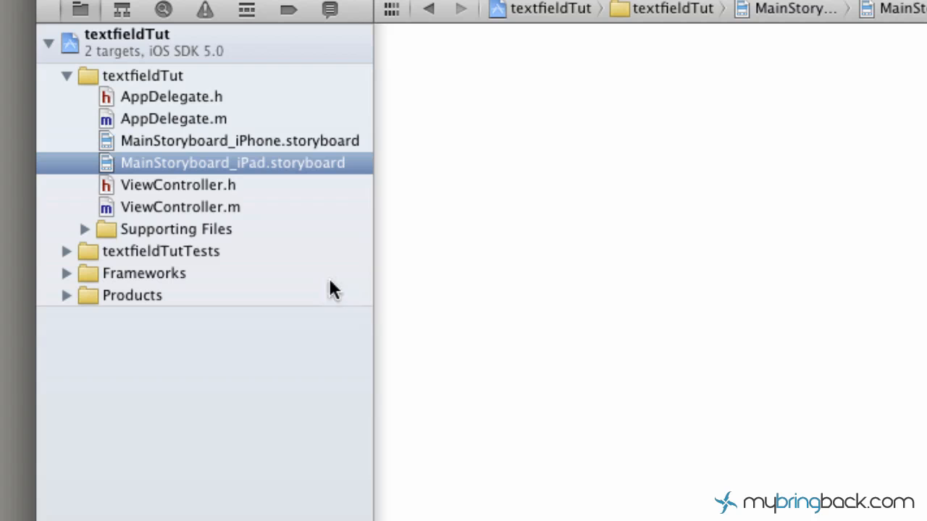
pyautogui.moveTo(913, 303)
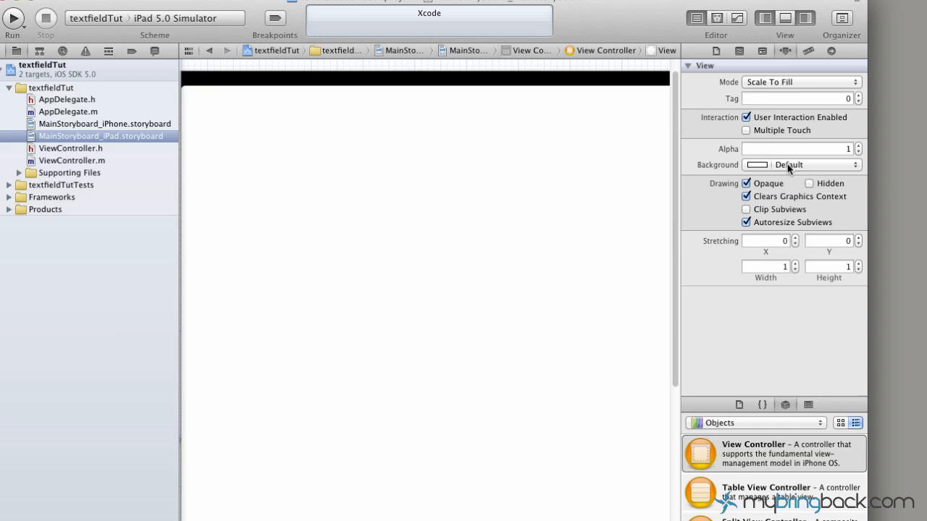
pyautogui.click(800, 165)
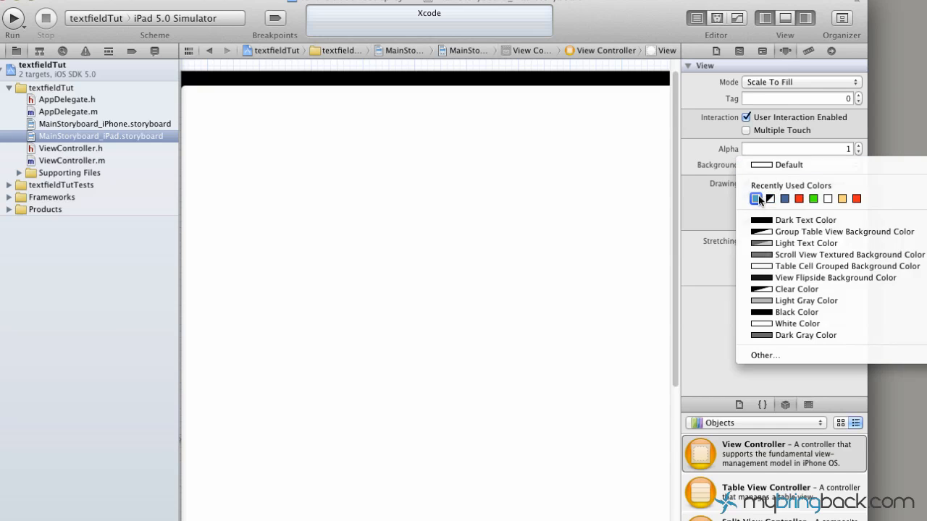
pyautogui.click(756, 197)
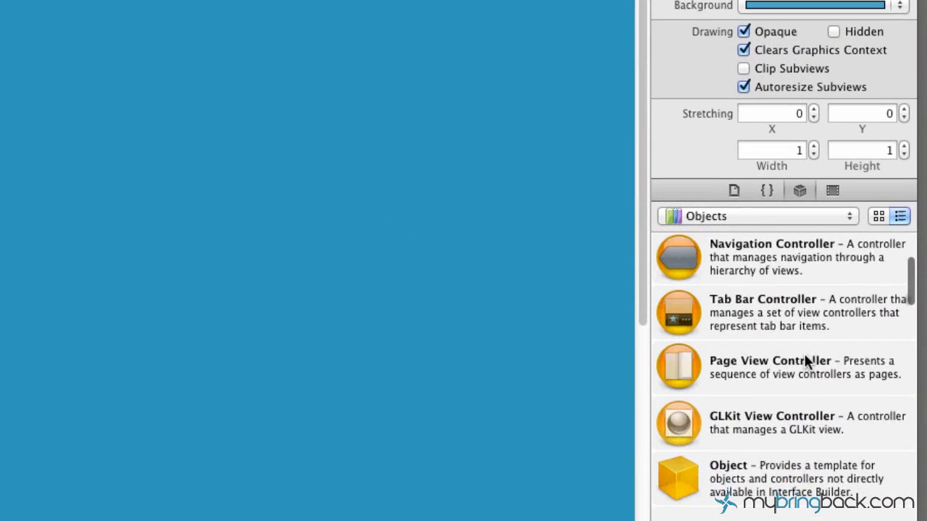
# - Drag a label into the middle of the view and a round rect button below it
pyautogui.scroll(-3)
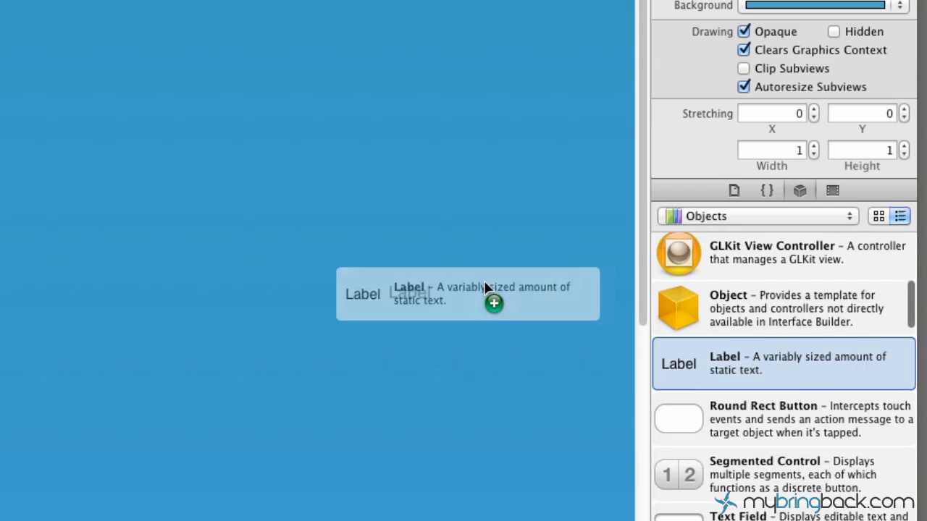
pyautogui.moveTo(467, 292); pyautogui.dragTo(413, 246)
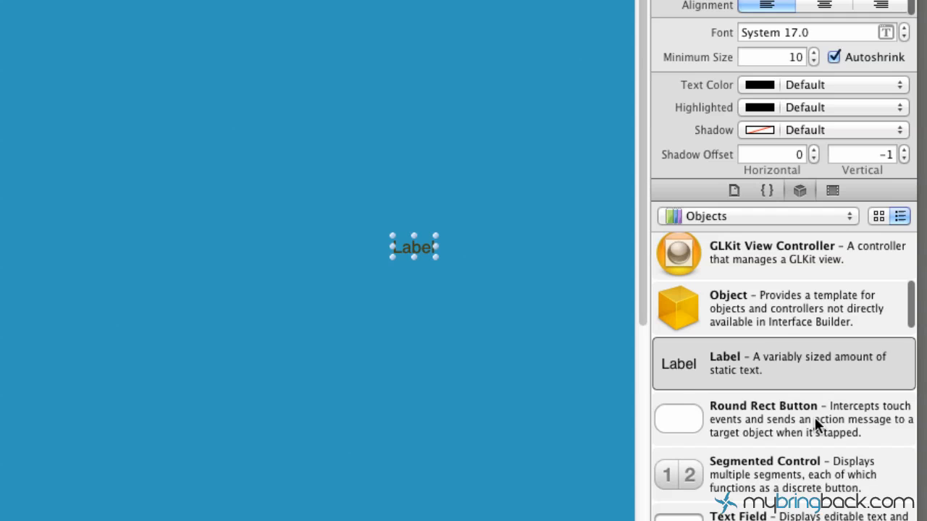
pyautogui.moveTo(677, 420); pyautogui.dragTo(398, 362)
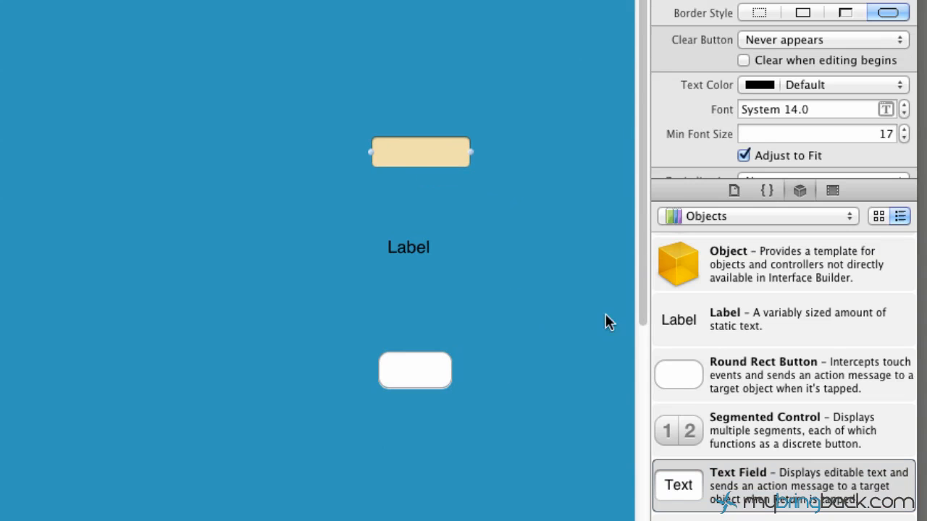
pyautogui.moveTo(434, 152)
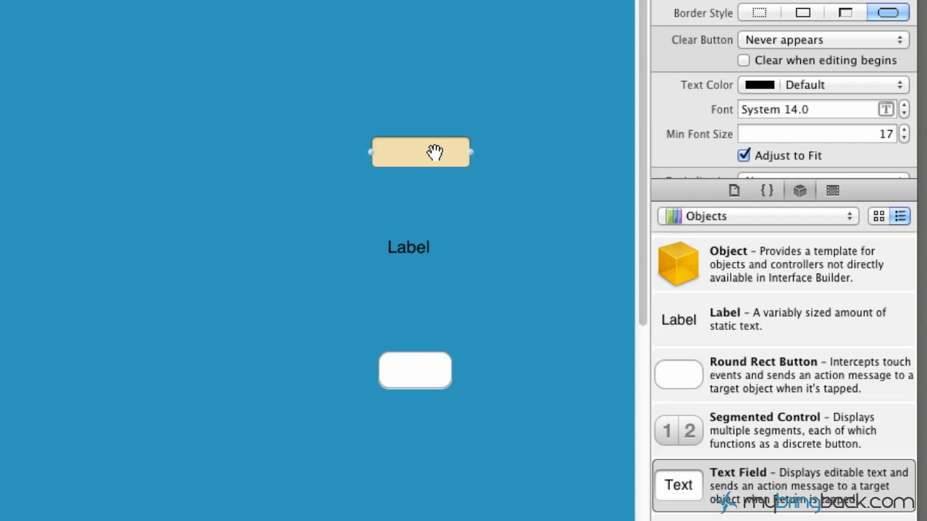
# - Widen and centre the text field near the top, then widen the label beneath it
pyautogui.moveTo(469, 152); pyautogui.dragTo(599, 152)
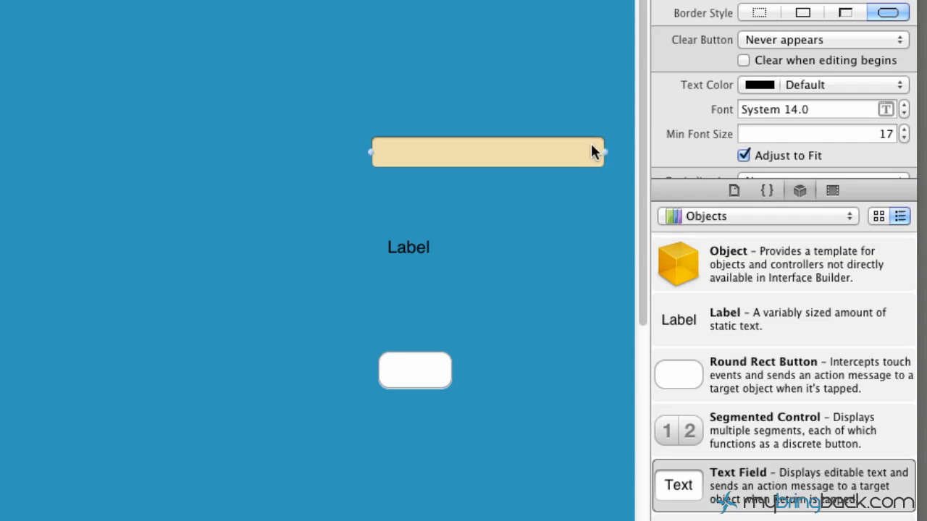
pyautogui.moveTo(487, 151); pyautogui.dragTo(376, 131)
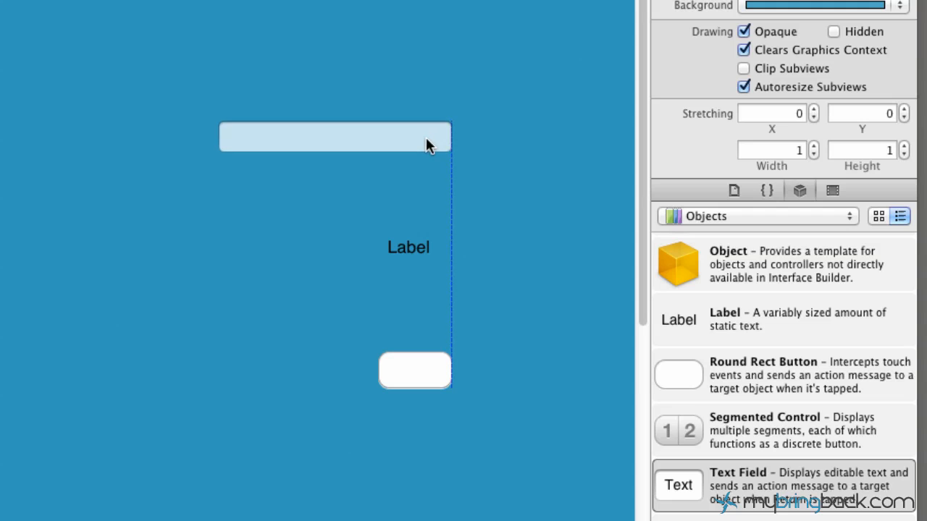
pyautogui.moveTo(432, 142); pyautogui.dragTo(431, 148)
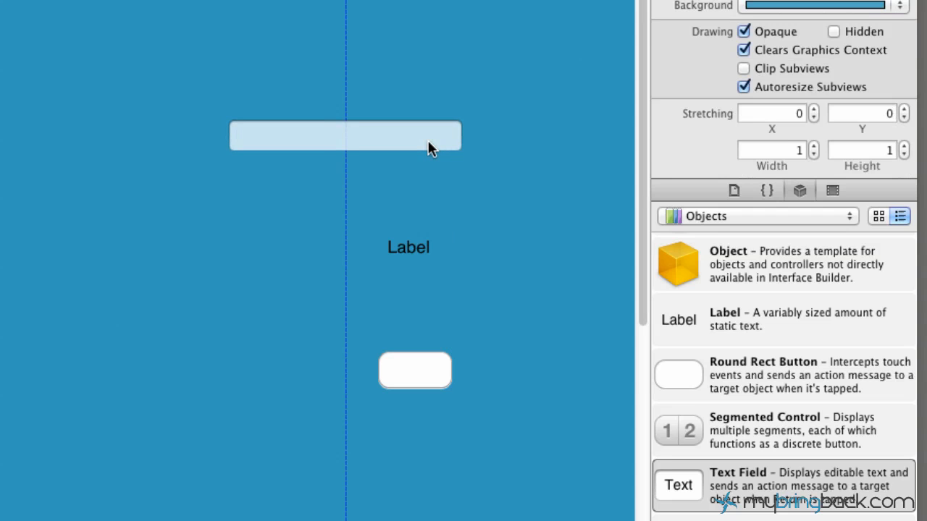
pyautogui.click(408, 246)
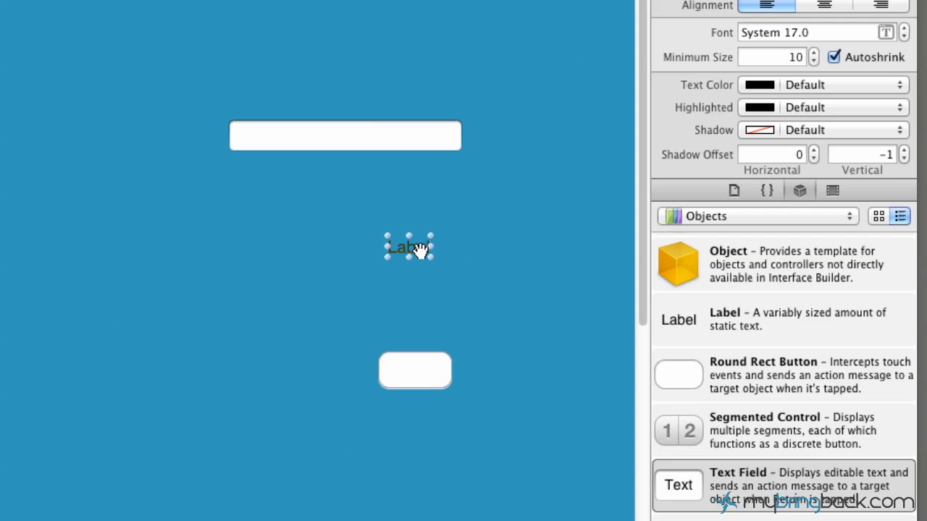
pyautogui.moveTo(425, 246); pyautogui.dragTo(475, 246)
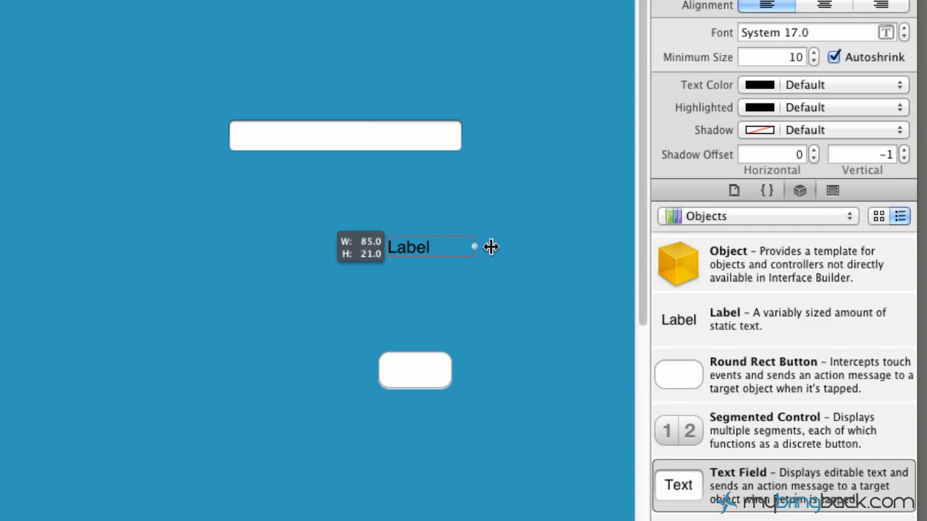
pyautogui.moveTo(472, 246); pyautogui.dragTo(597, 246)
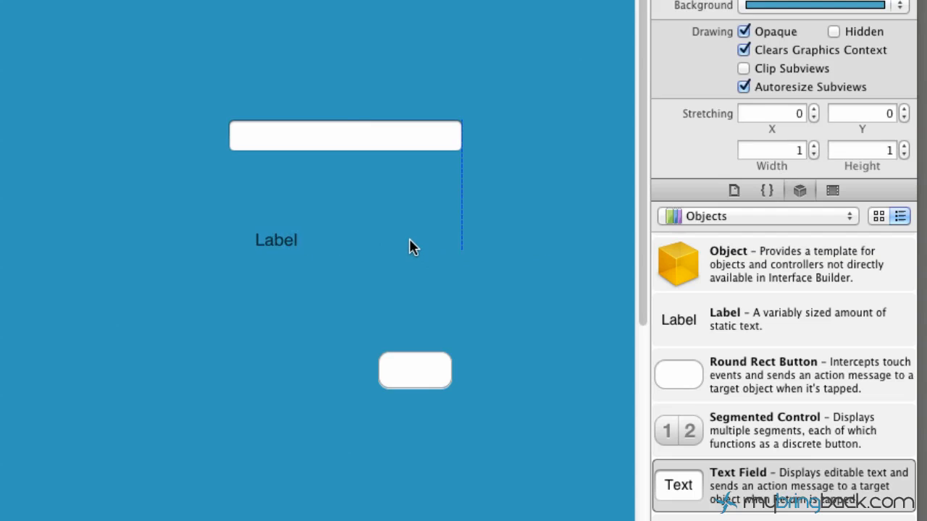
pyautogui.click(275, 240)
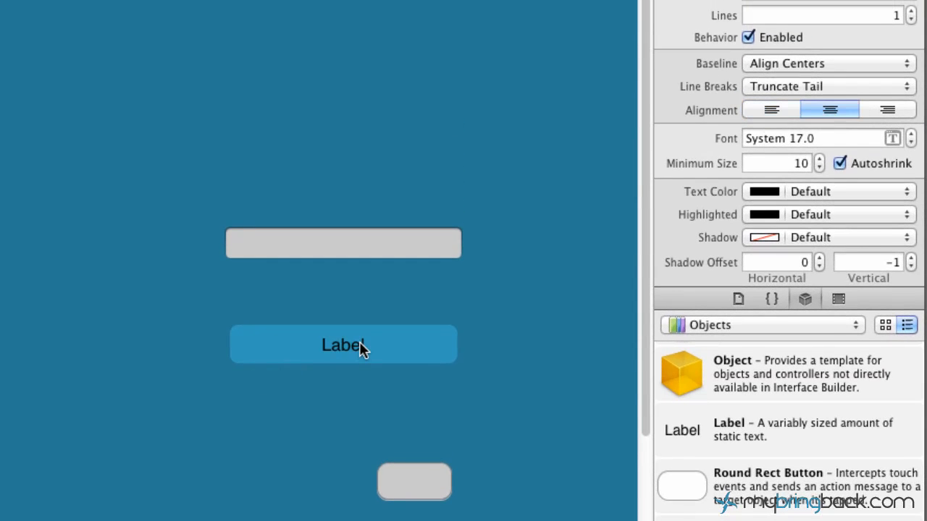
# - Clear the label's text, move the button toward the bottom and title it Click
pyautogui.doubleClick(342, 345)
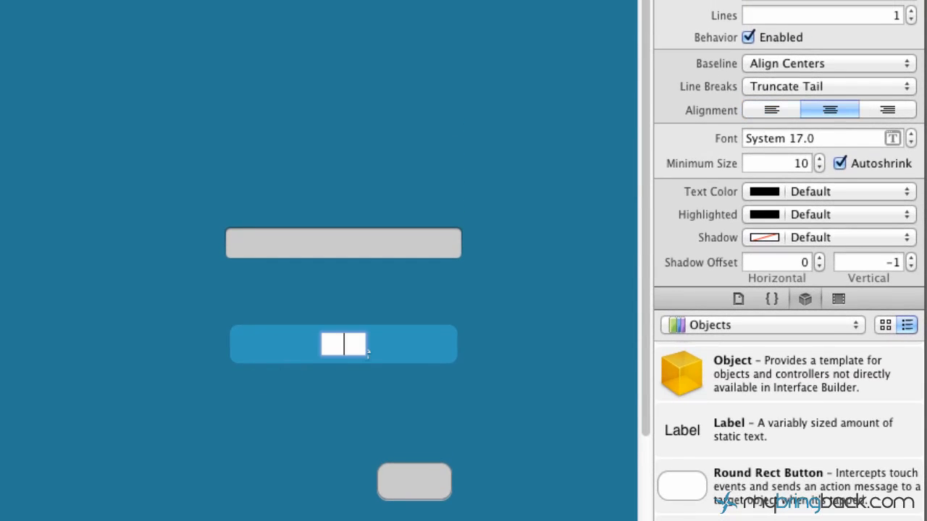
pyautogui.click(414, 481)
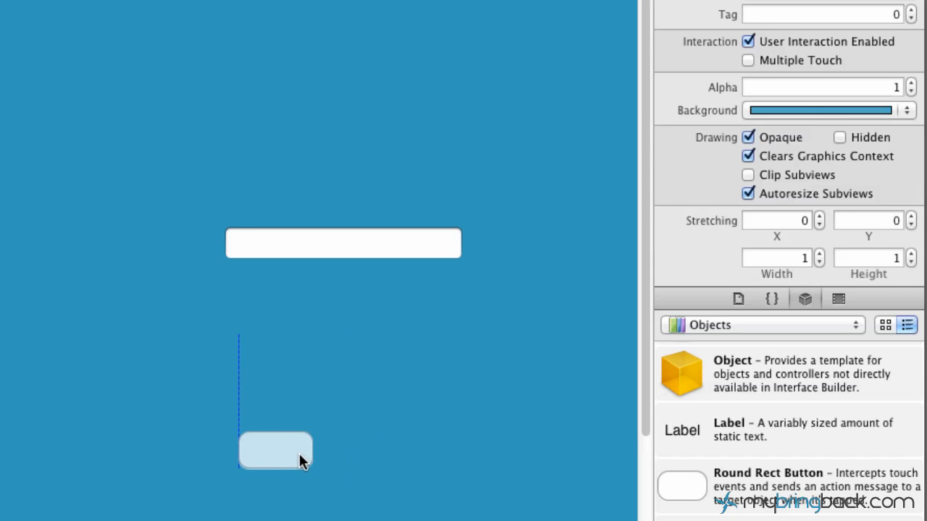
pyautogui.moveTo(304, 466); pyautogui.dragTo(420, 510)
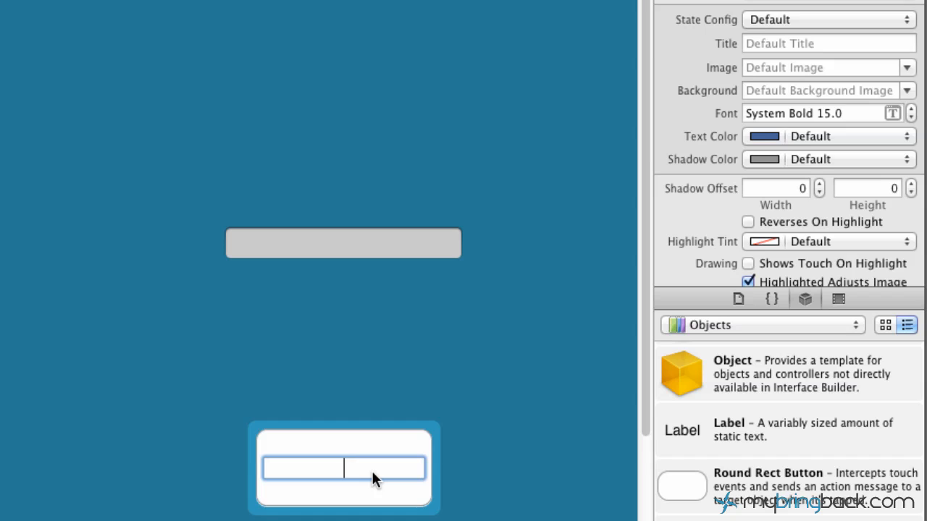
pyautogui.write('Click')
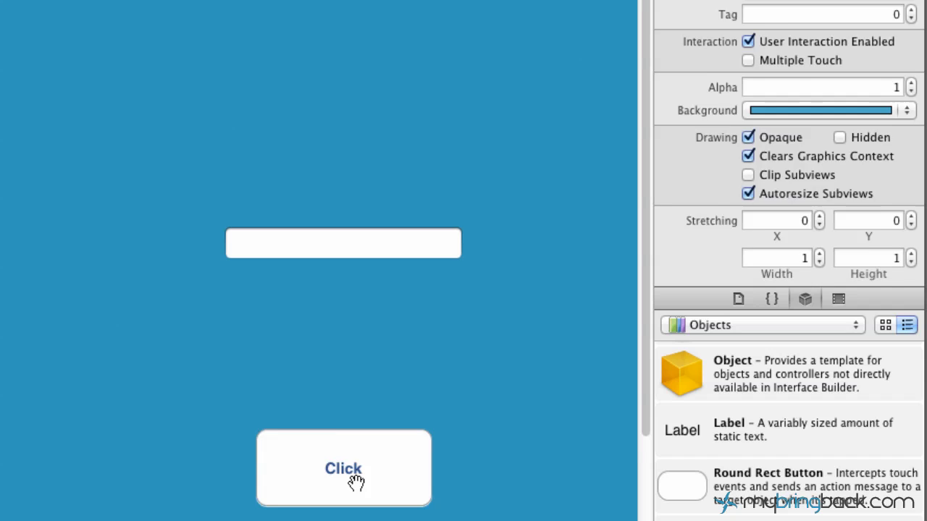
pyautogui.click(342, 467)
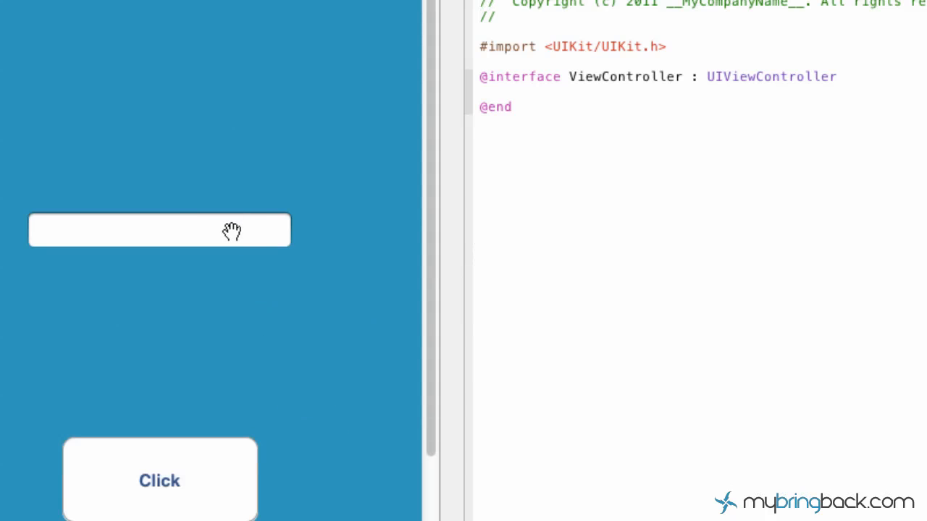
# - Control-drag the text field into ViewController.h as an outlet named textField
pyautogui.click(159, 229)
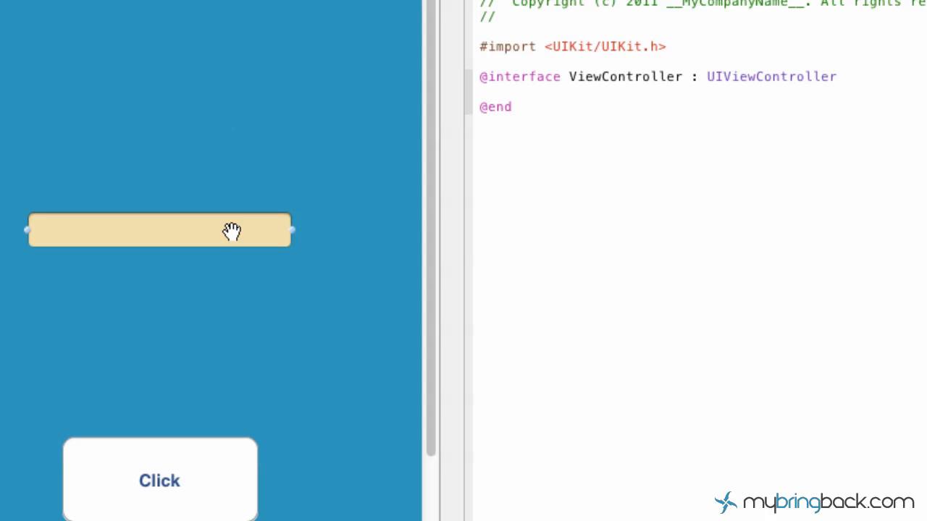
pyautogui.moveTo(225, 231)
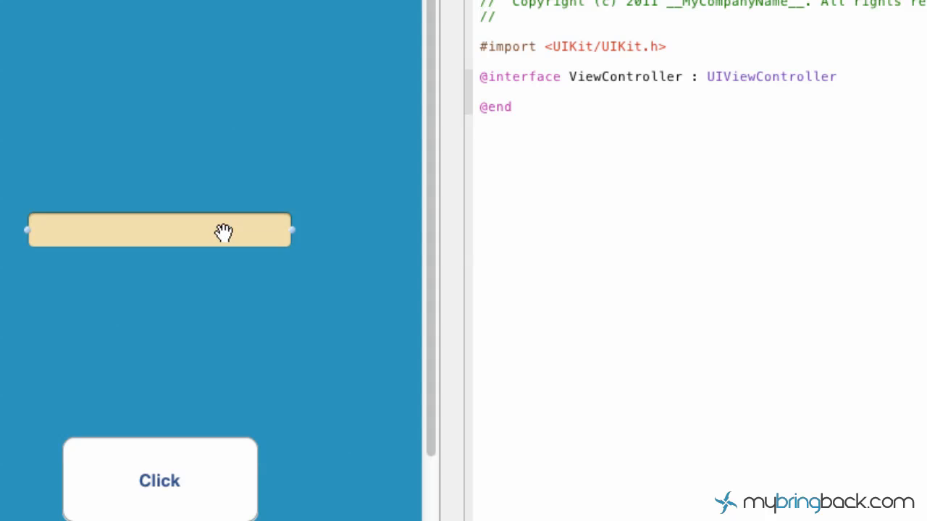
pyautogui.moveTo(223, 231); pyautogui.dragTo(498, 118)
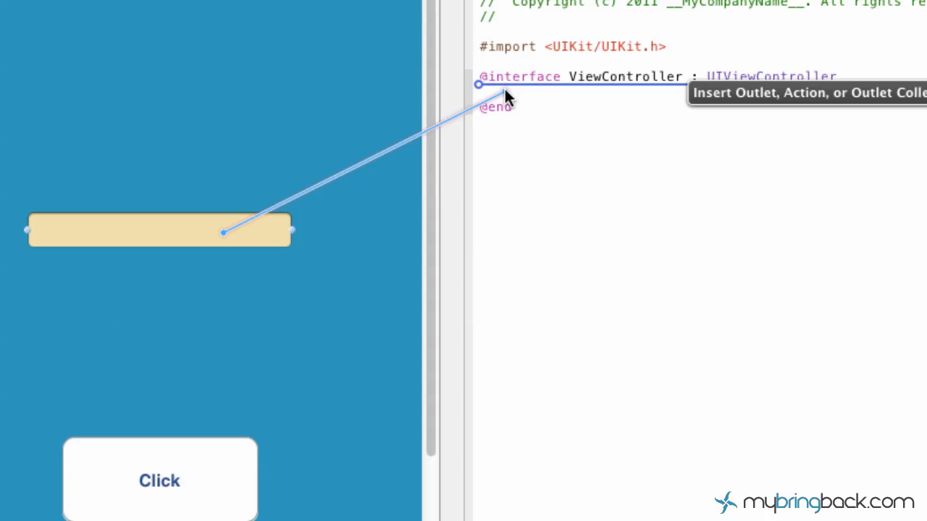
pyautogui.click(478, 82)
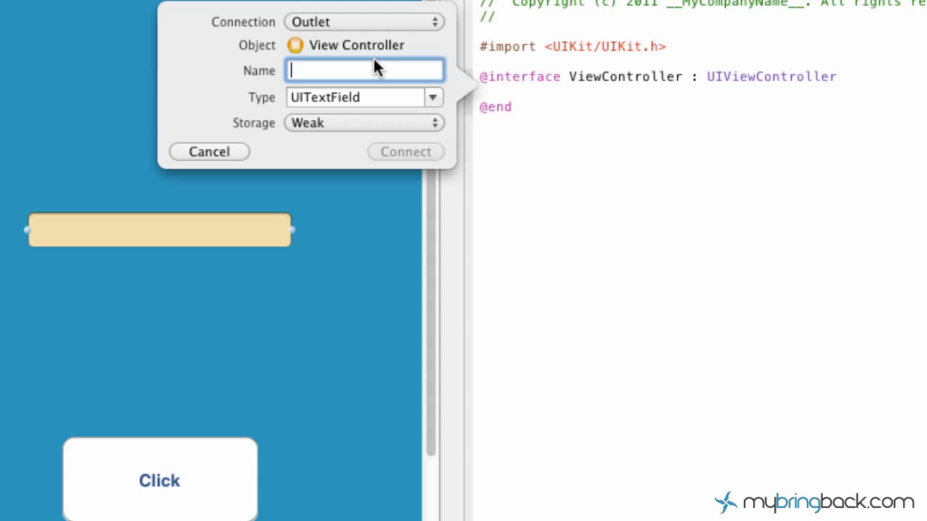
pyautogui.write('textFie')
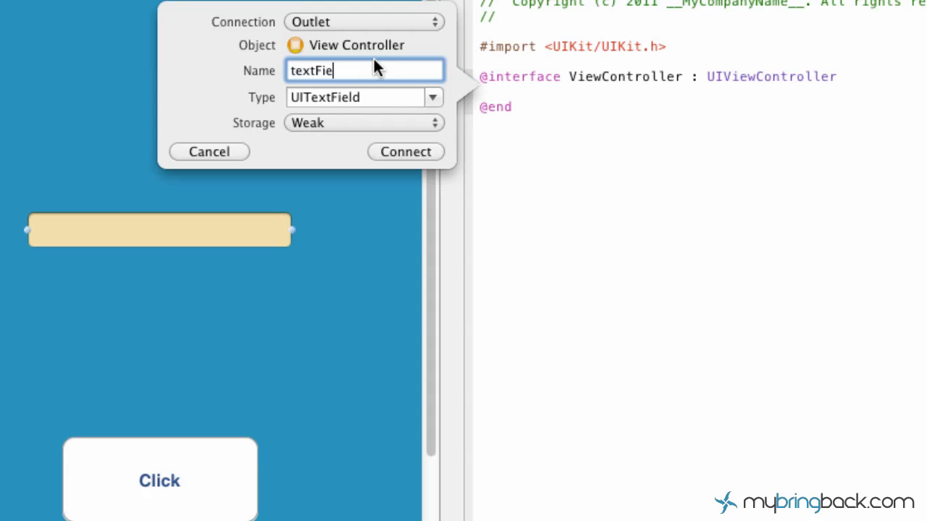
pyautogui.write('ld')
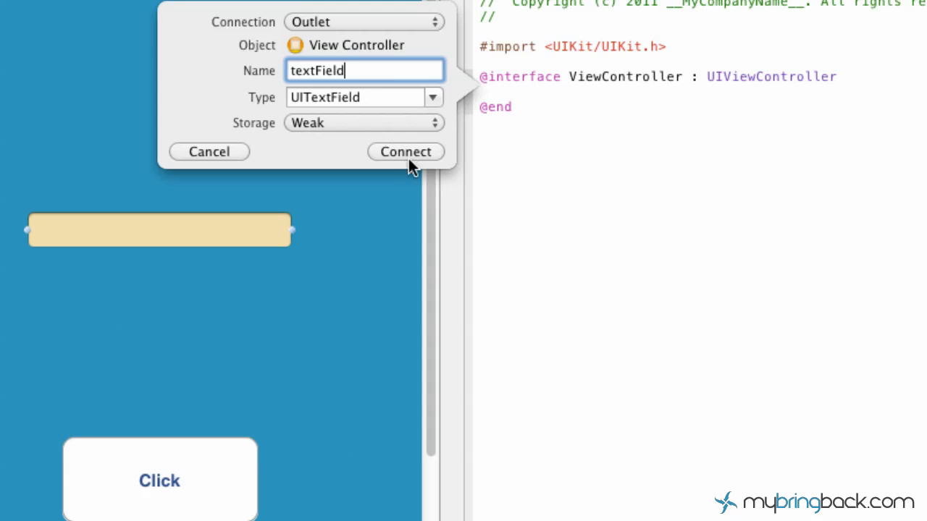
pyautogui.click(405, 152)
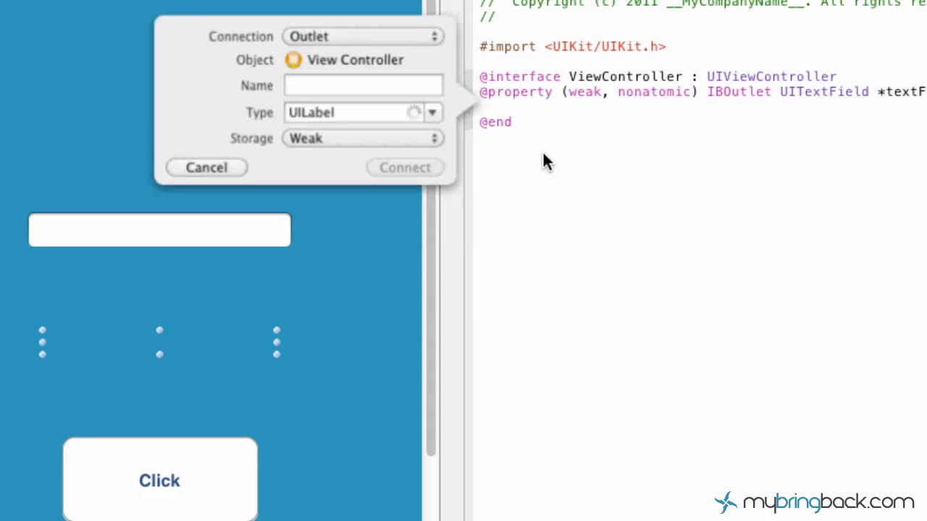
# - Name the label's outlet label of type UILabel and connect it
pyautogui.click(362, 84)
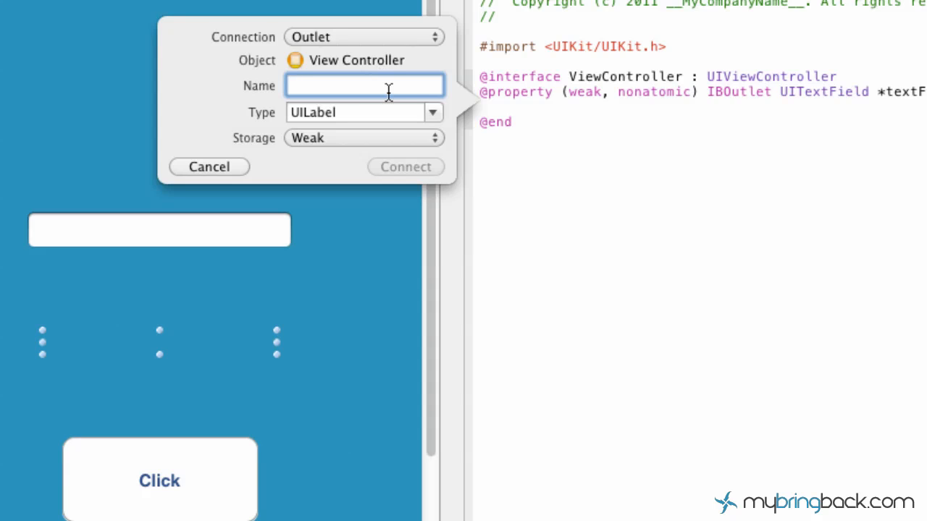
pyautogui.write('label')
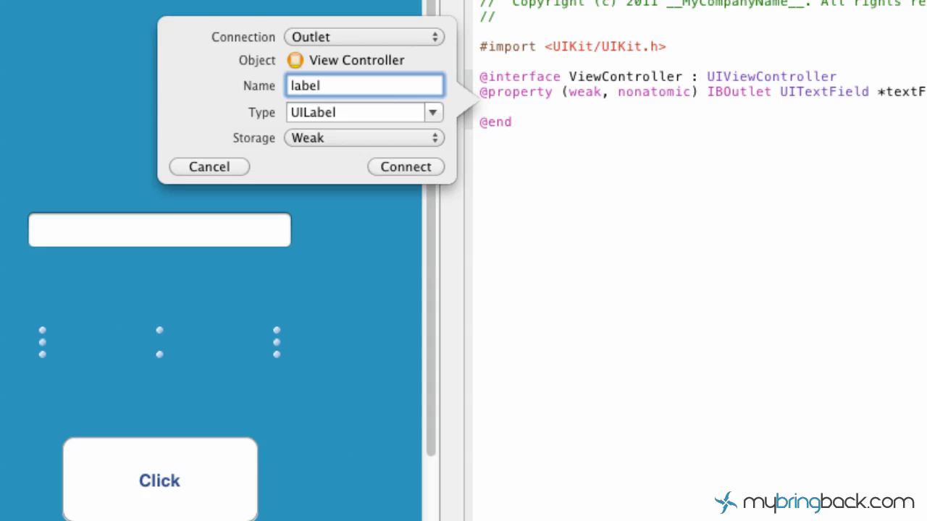
pyautogui.click(362, 113)
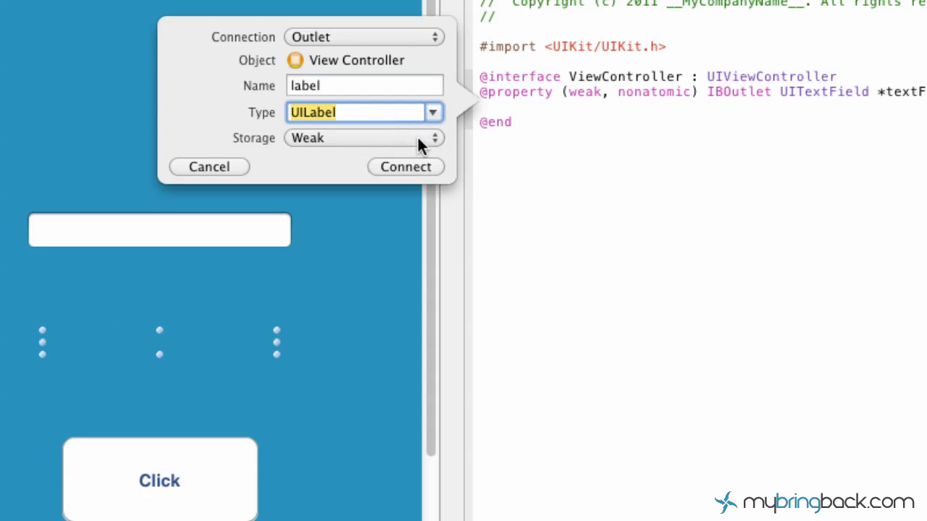
pyautogui.click(406, 167)
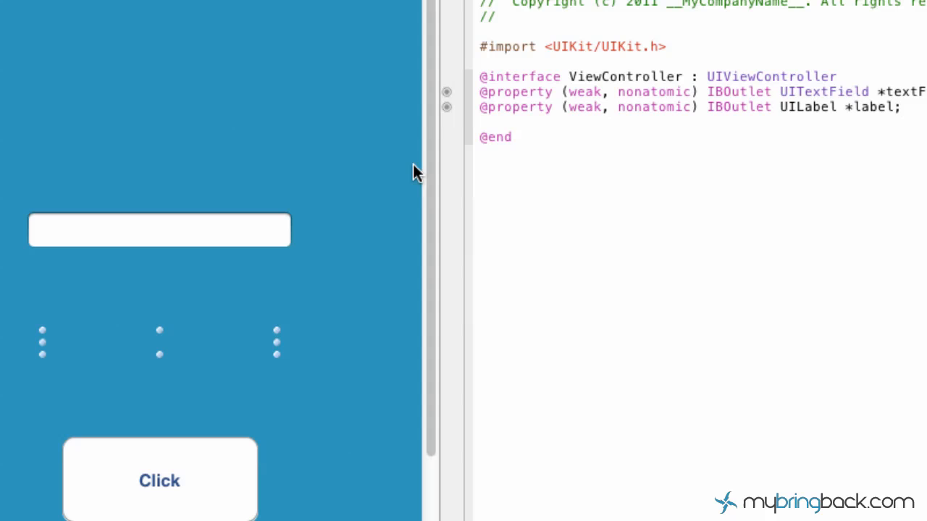
pyautogui.click(160, 481)
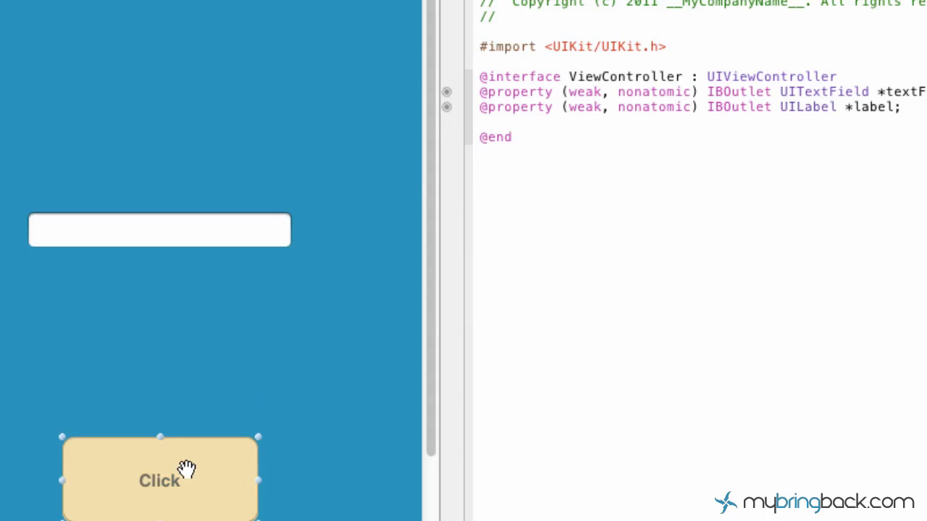
pyautogui.moveTo(270, 435)
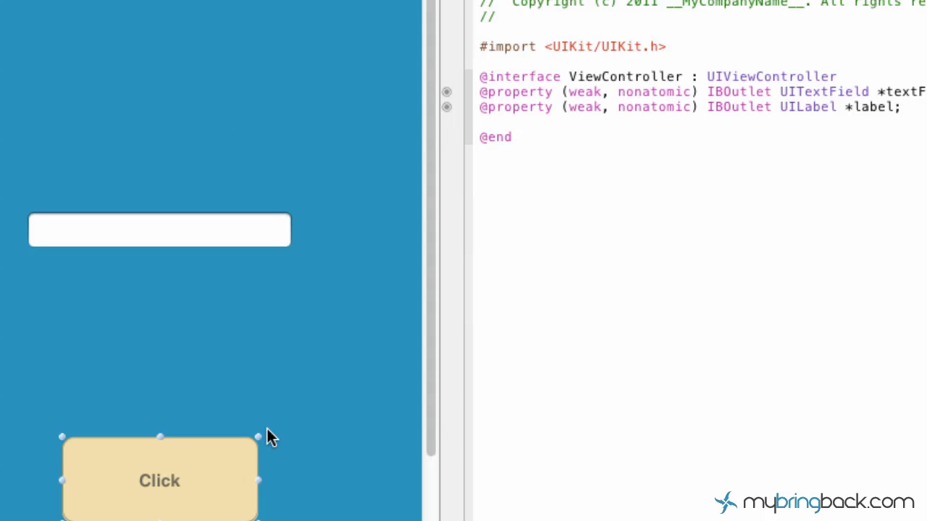
pyautogui.moveTo(217, 463)
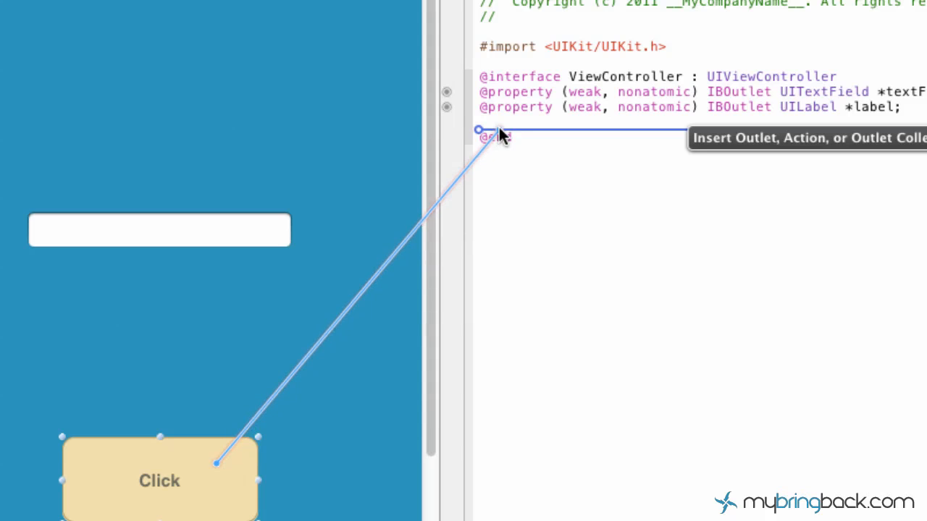
# - Make the Click button's connection an Action named buttonClick
pyautogui.click(485, 131)
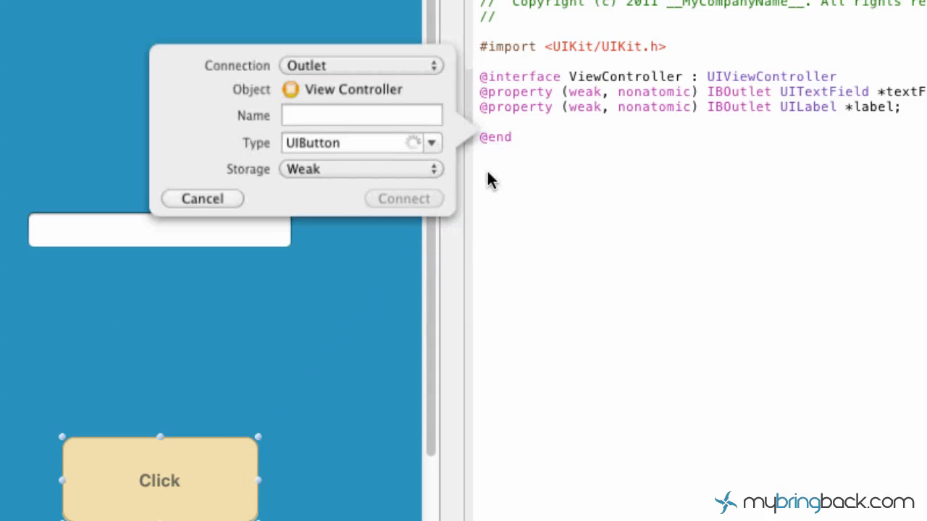
pyautogui.click(362, 116)
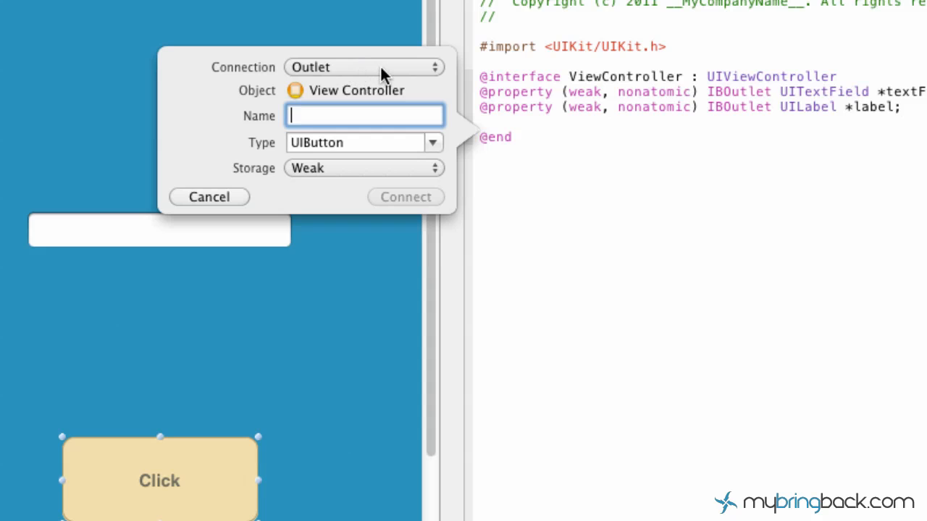
pyautogui.click(362, 66)
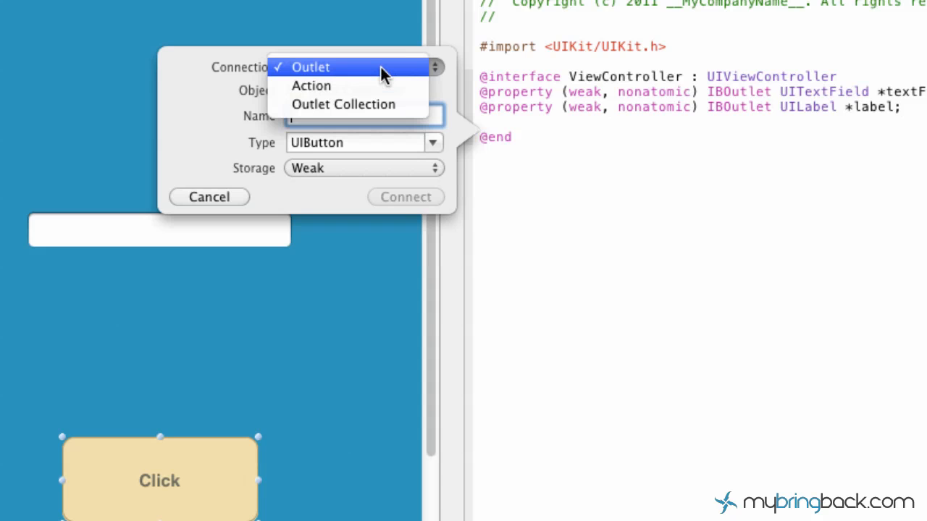
pyautogui.click(311, 85)
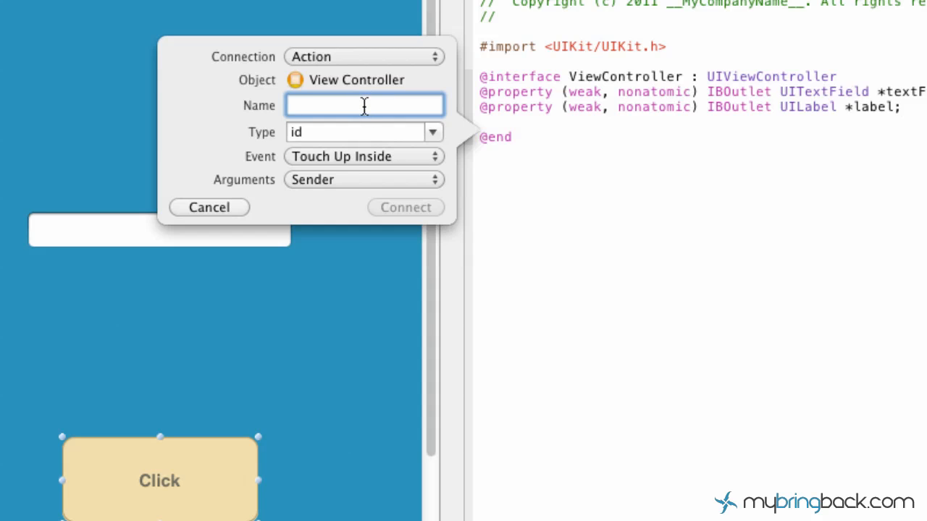
pyautogui.write('button')
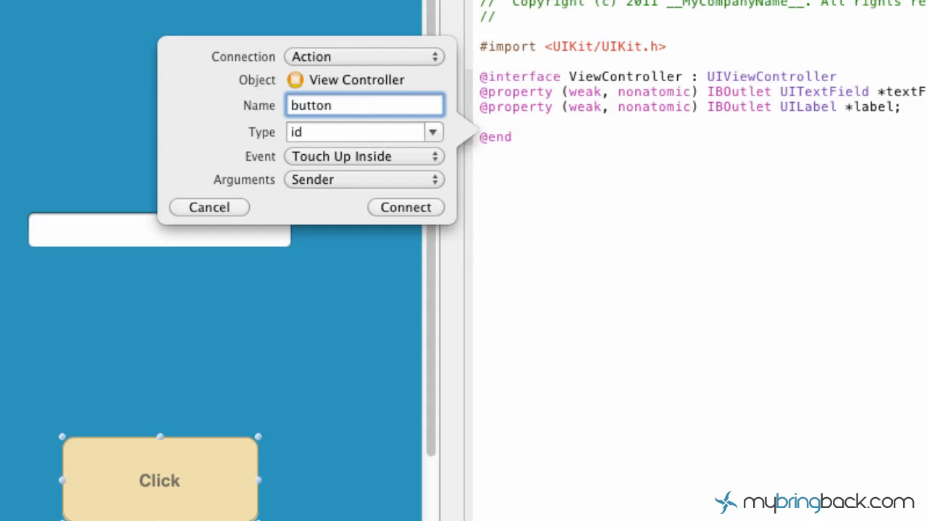
pyautogui.write('Cli')
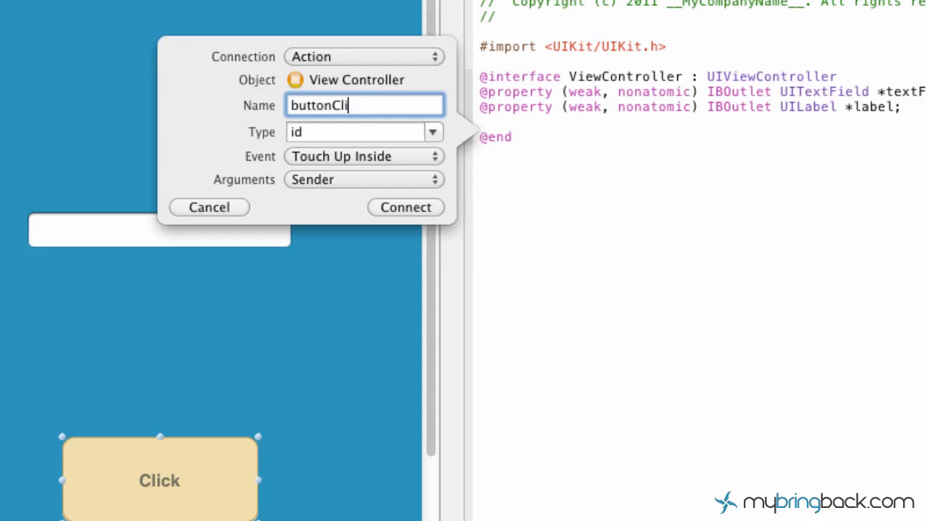
pyautogui.write('ck')
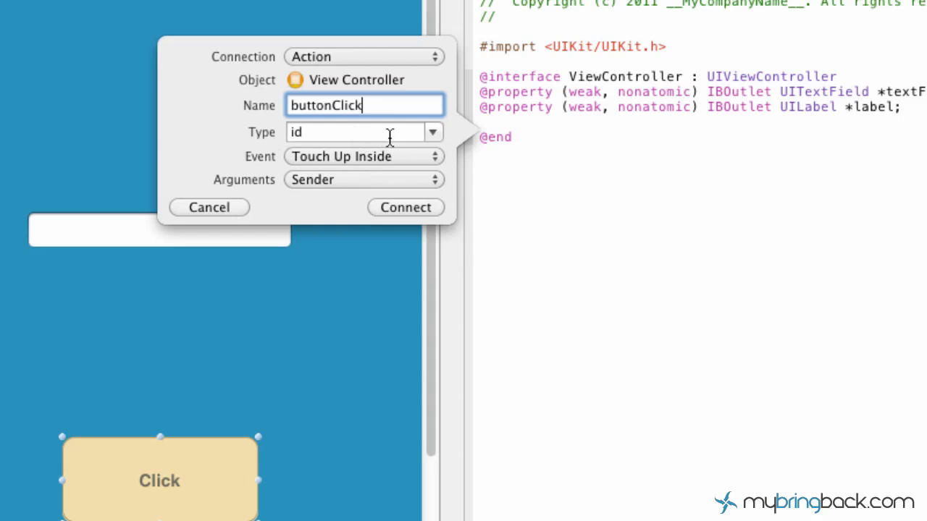
# - Keep Touch Up Inside as the event and connect the buttonClick action
pyautogui.click(362, 132)
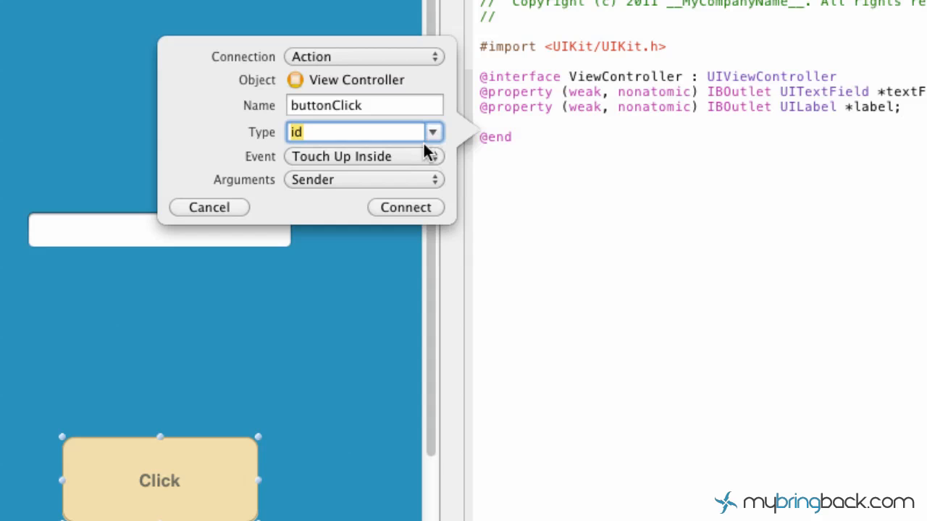
pyautogui.moveTo(427, 162)
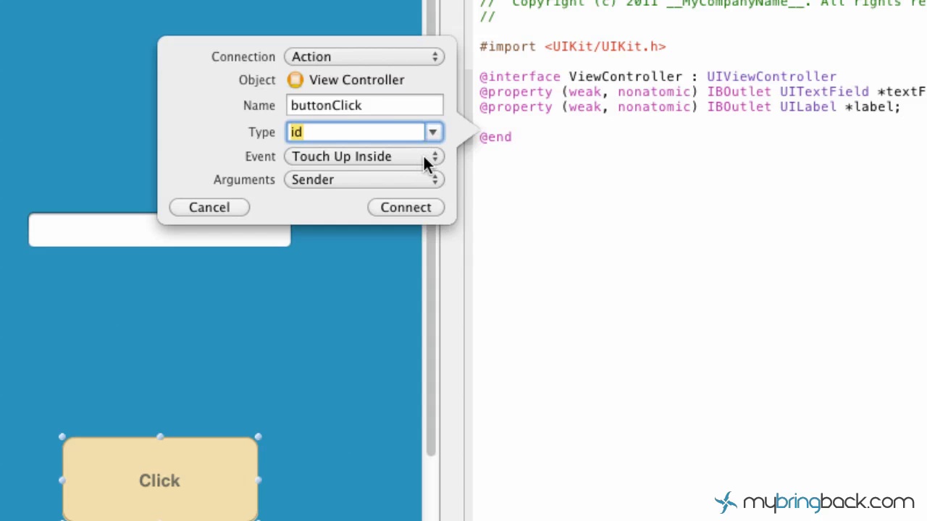
pyautogui.click(362, 157)
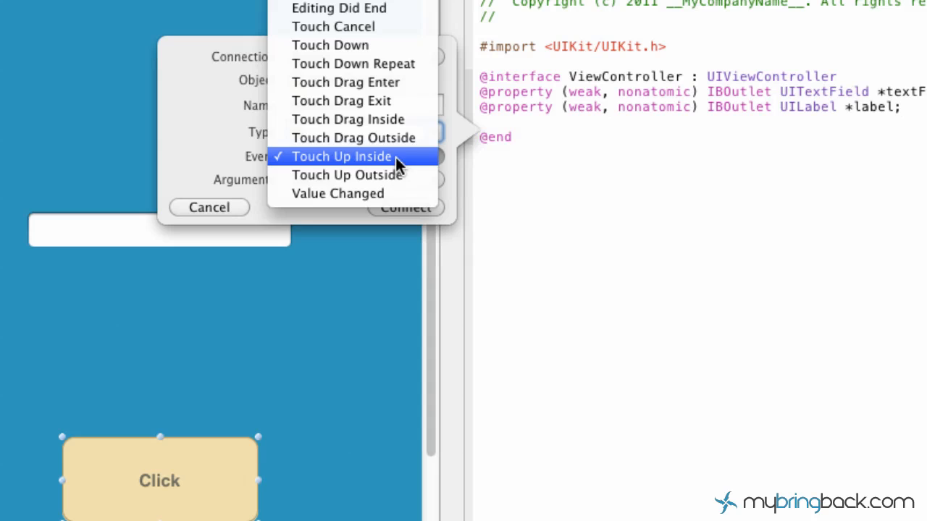
pyautogui.click(341, 156)
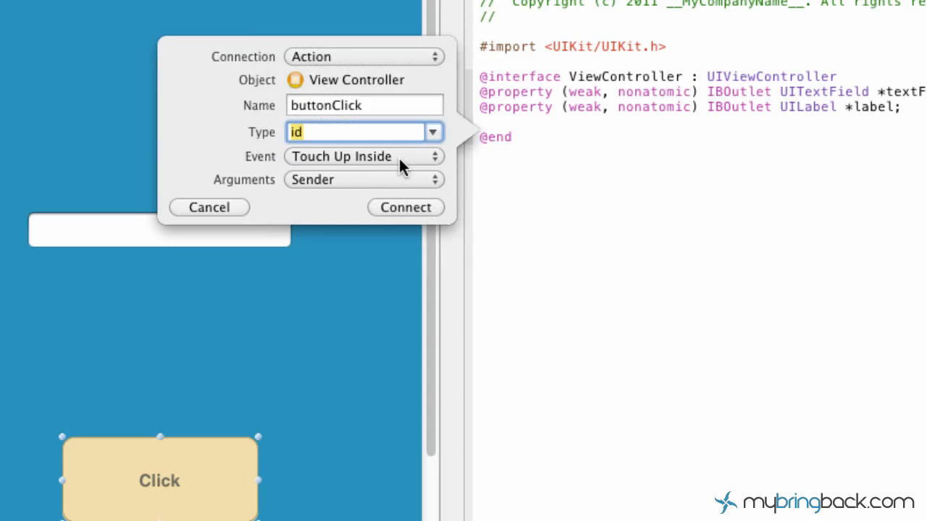
pyautogui.moveTo(398, 209)
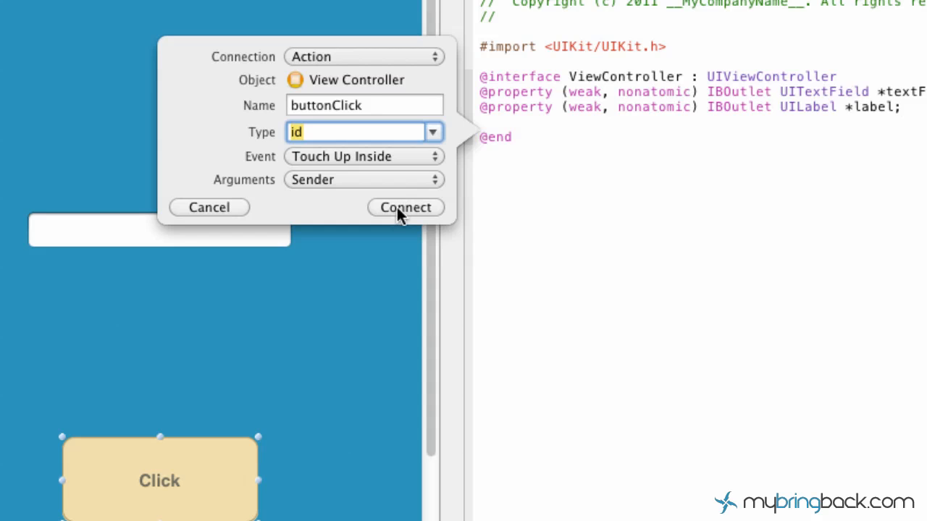
pyautogui.click(405, 207)
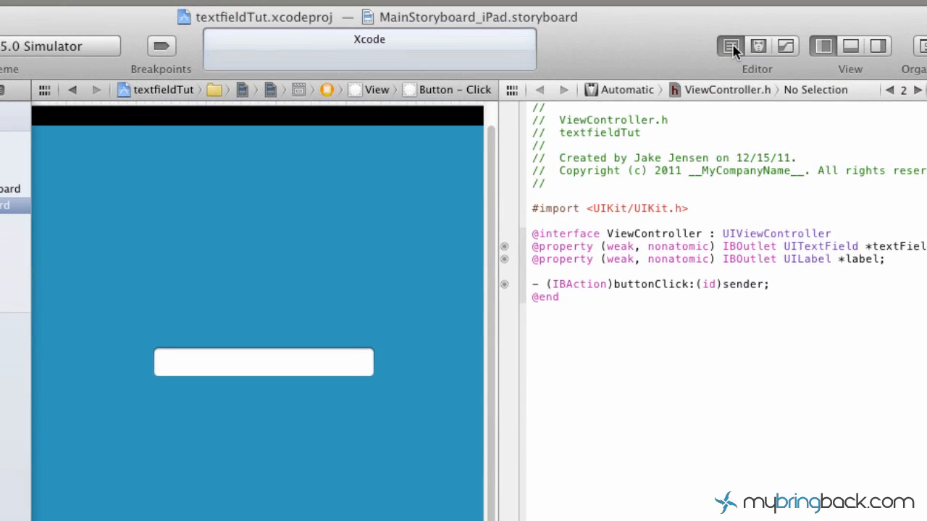
# - Return to the Standard Editor in ViewController.m and scroll down to the empty buttonClick method
pyautogui.click(730, 45)
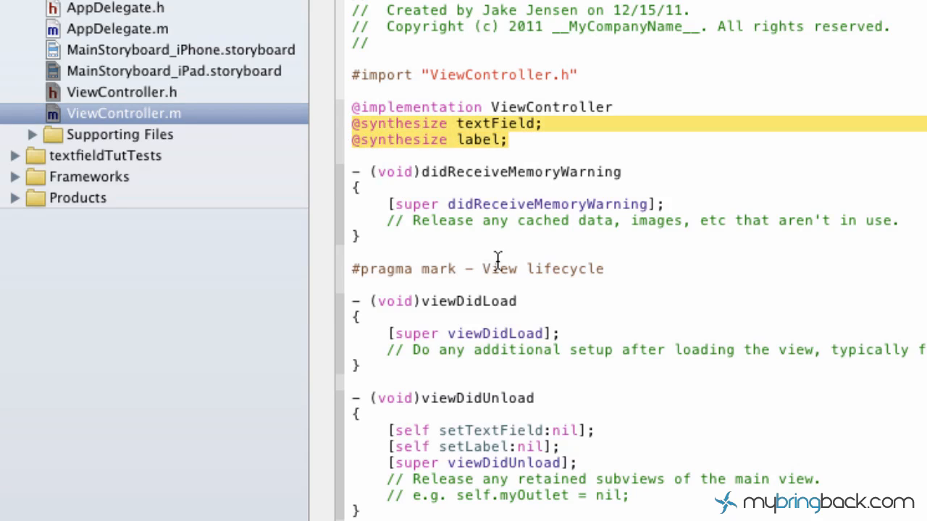
pyautogui.moveTo(636, 478)
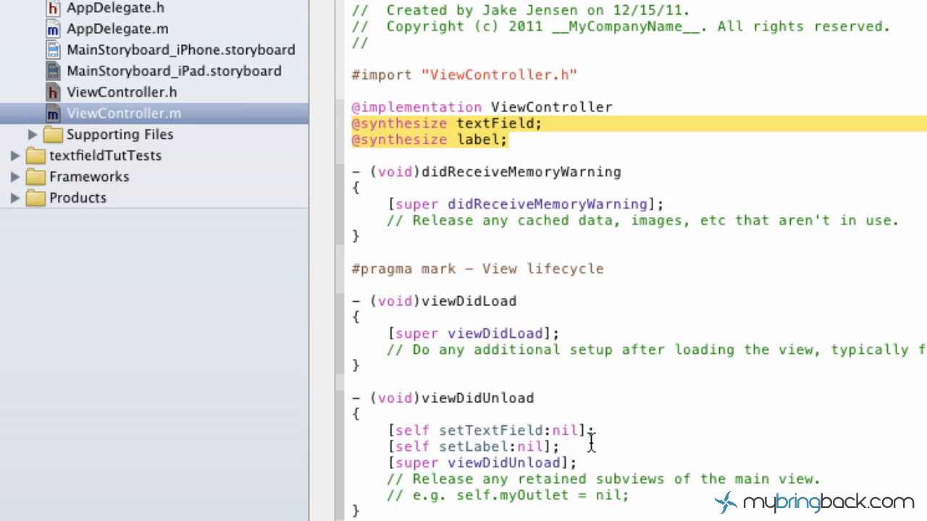
pyautogui.scroll(-3)
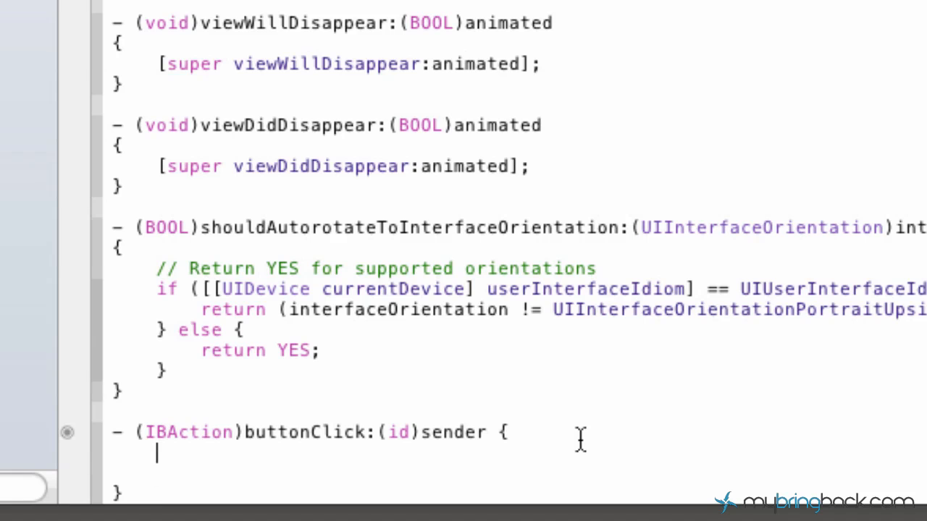
pyautogui.scroll(-3)
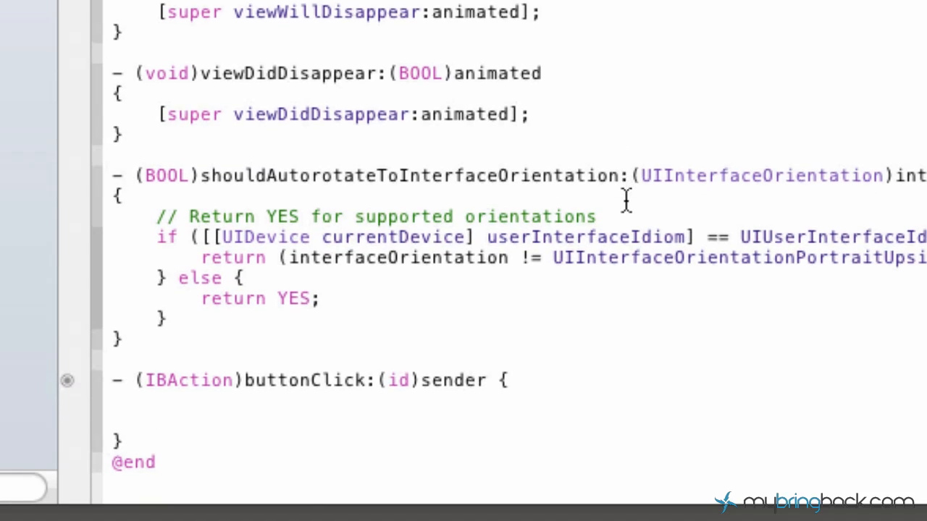
pyautogui.scroll(-3)
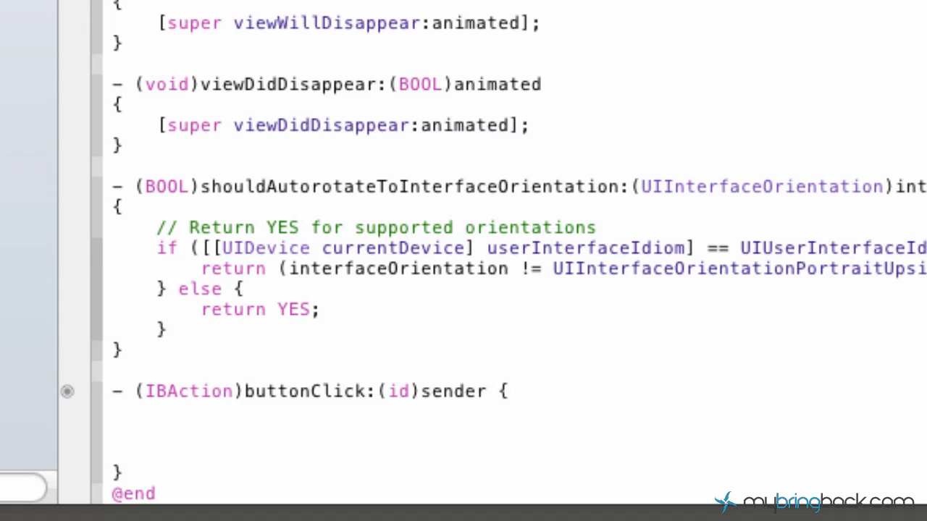
# - Write label.text = textField.text; inside the buttonClick method body
pyautogui.click(156, 433)
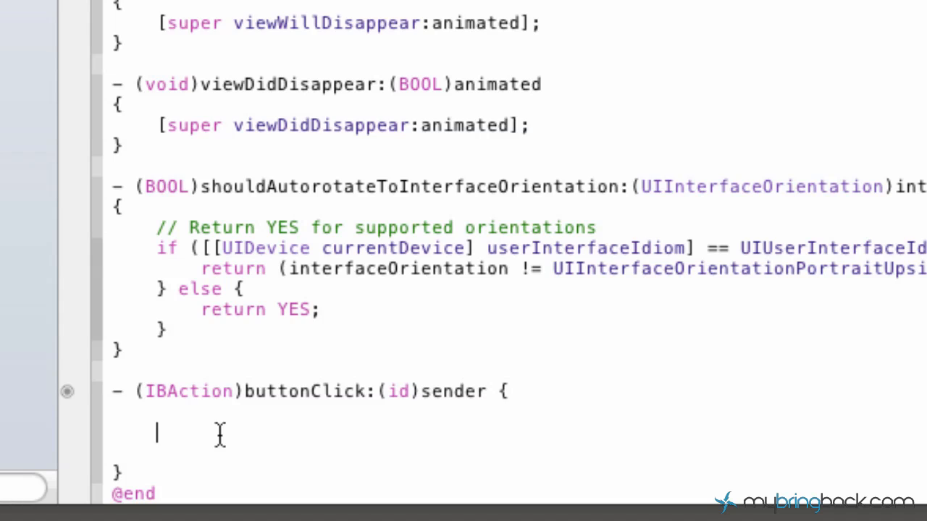
pyautogui.write('label.t')
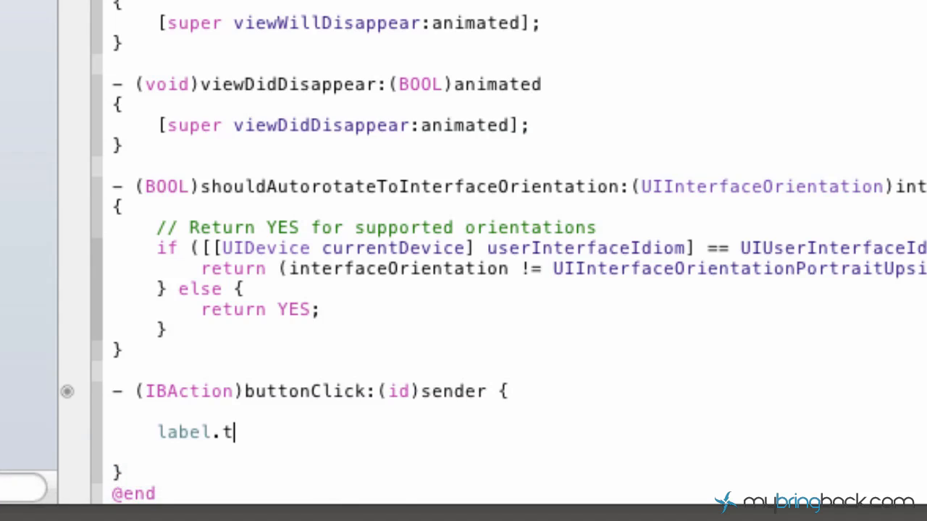
pyautogui.write('ext =')
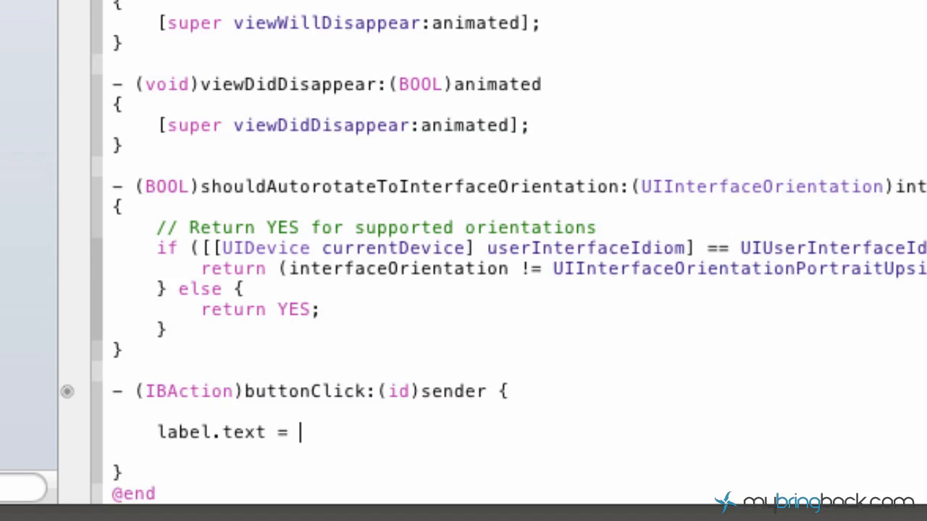
pyautogui.write('textField.e')
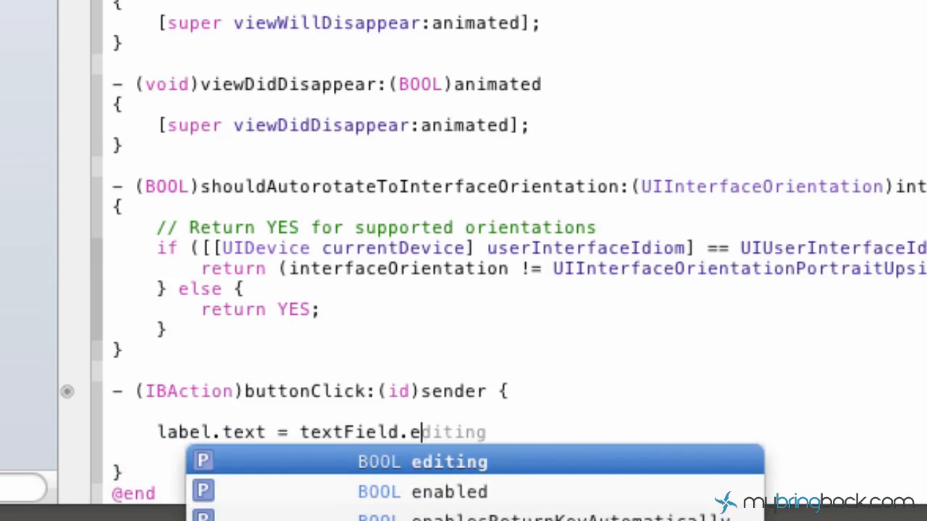
pyautogui.write('text;')
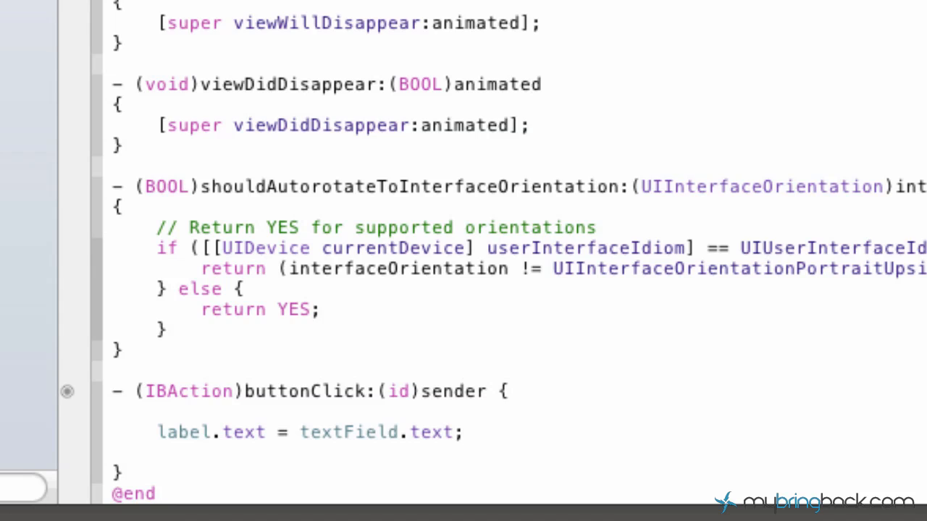
pyautogui.click(466, 431)
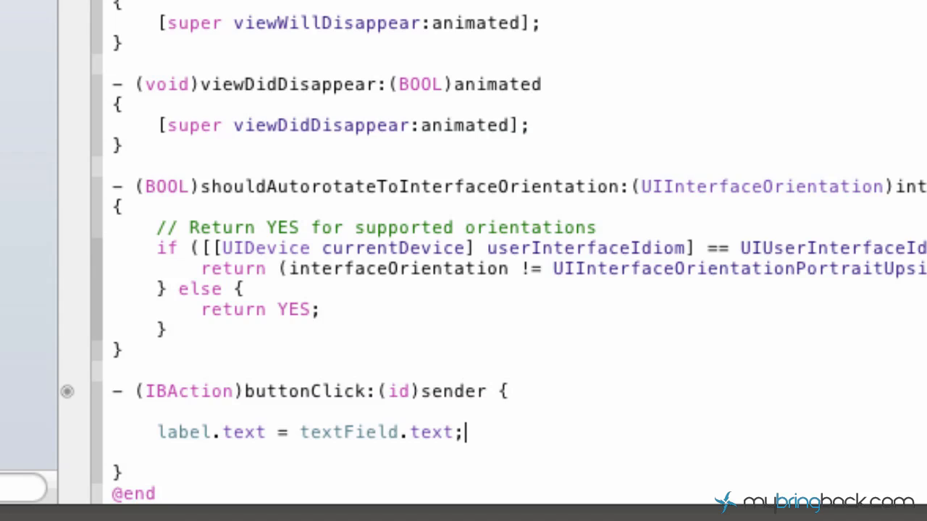
pyautogui.moveTo(900, 330)
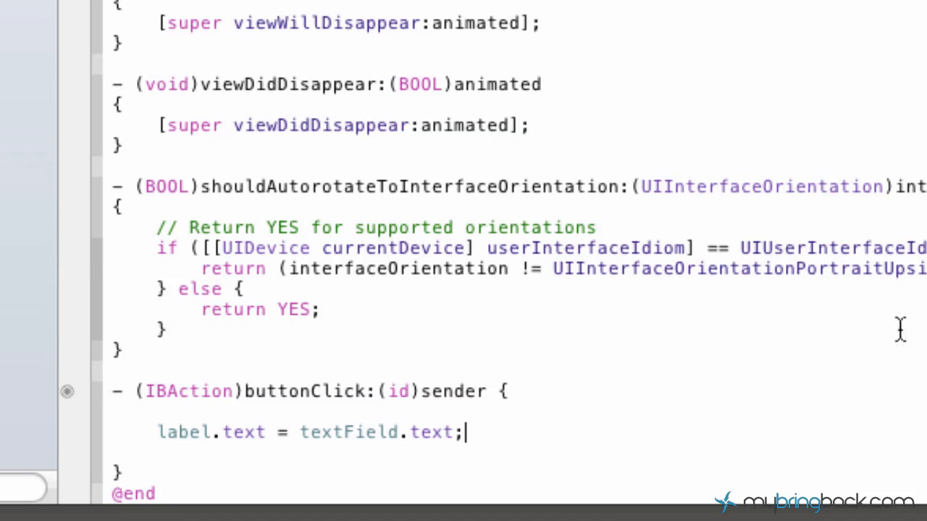
pyautogui.moveTo(417, 420)
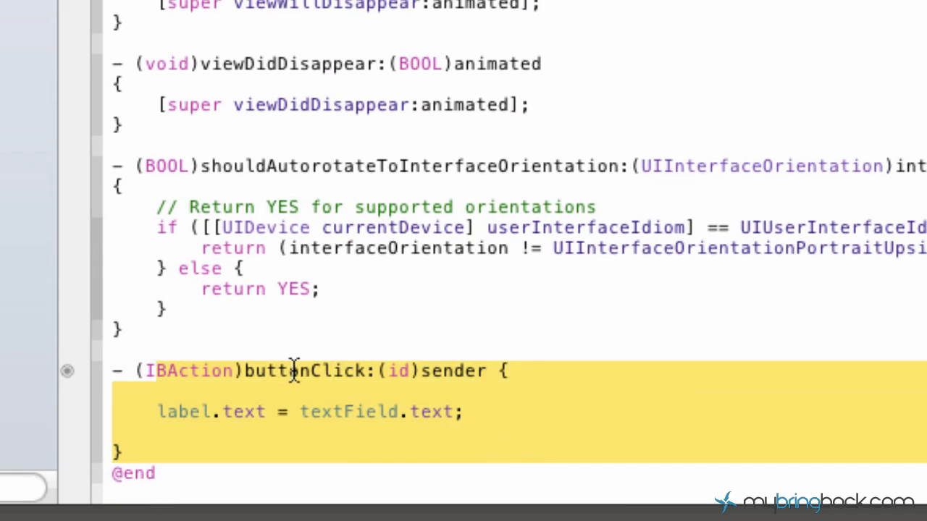
pyautogui.moveTo(442, 60)
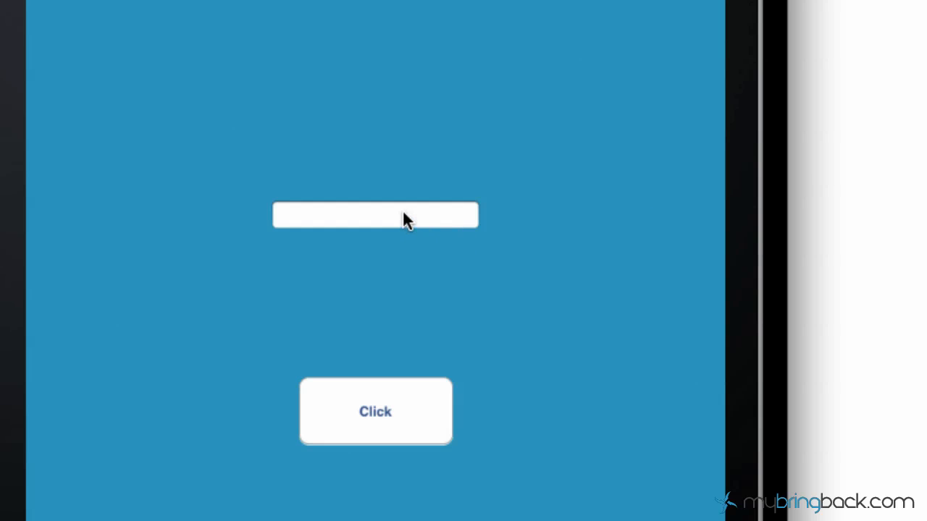
# - Enter 'bringer' in the app's text field and tap Click to copy it into the label
pyautogui.click(375, 214)
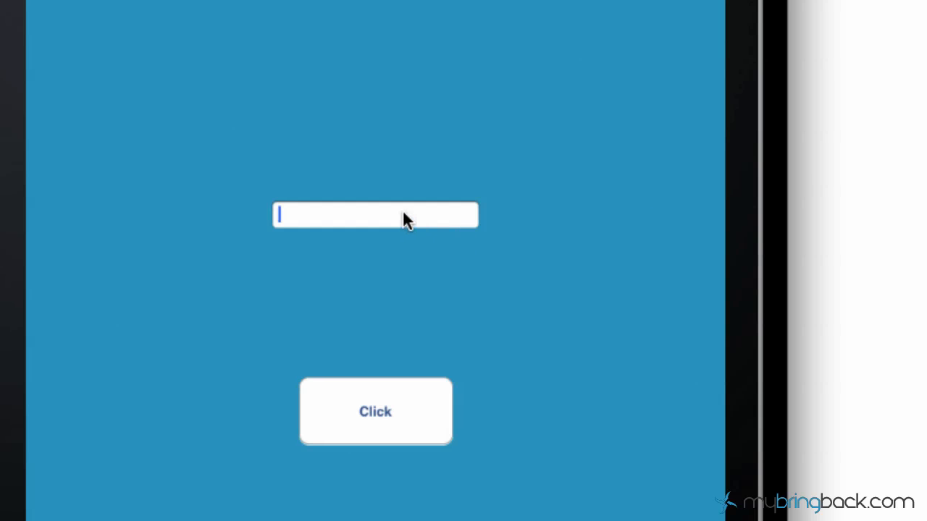
pyautogui.write('bringer!')
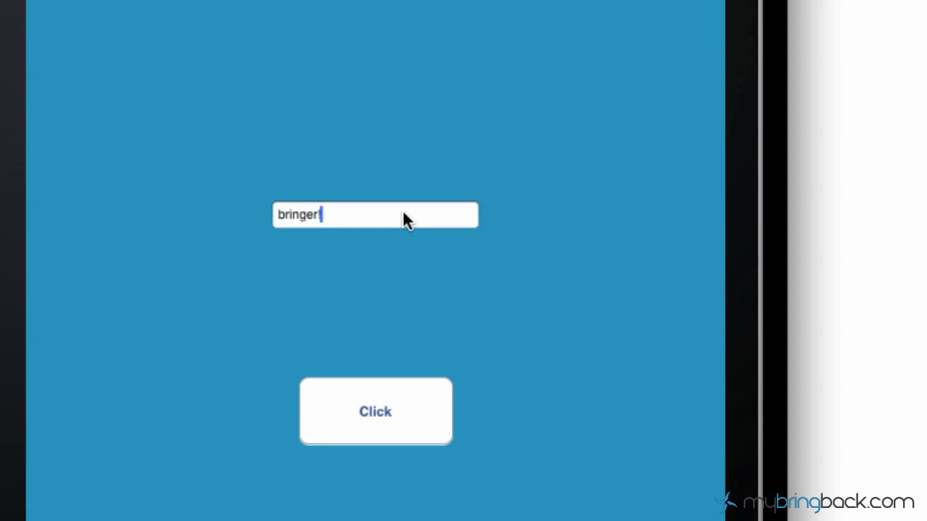
pyautogui.click(375, 411)
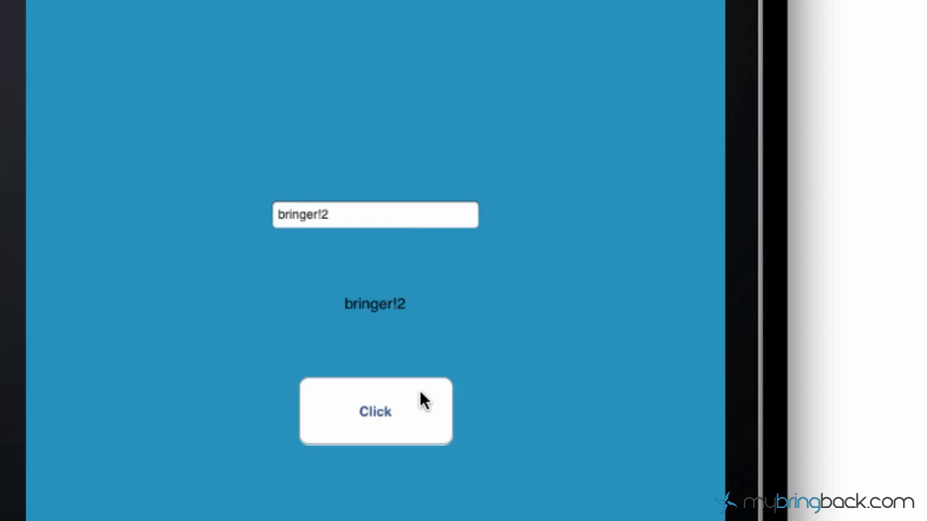
pyautogui.moveTo(443, 365)
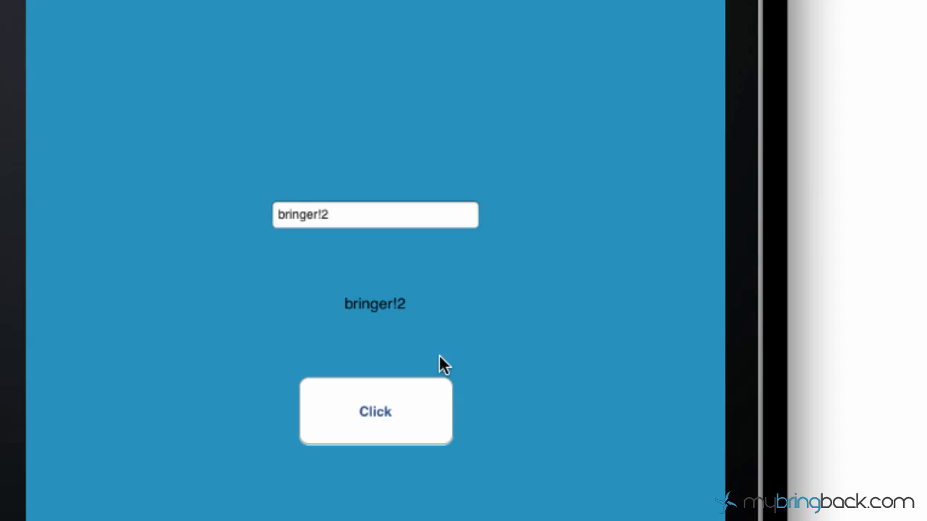
# - Edit the text to 'bringe34435' so a second Click copies the new value into the label
pyautogui.press('backspace')
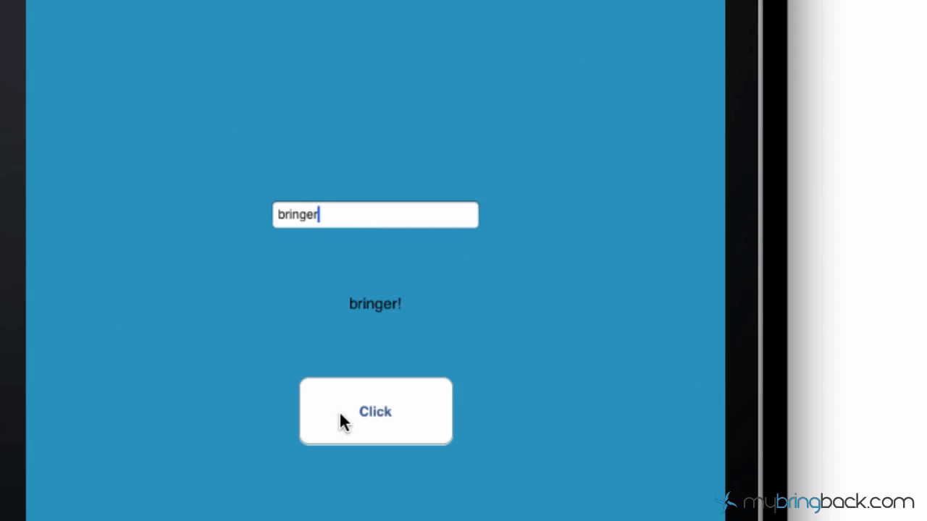
pyautogui.write('34435')
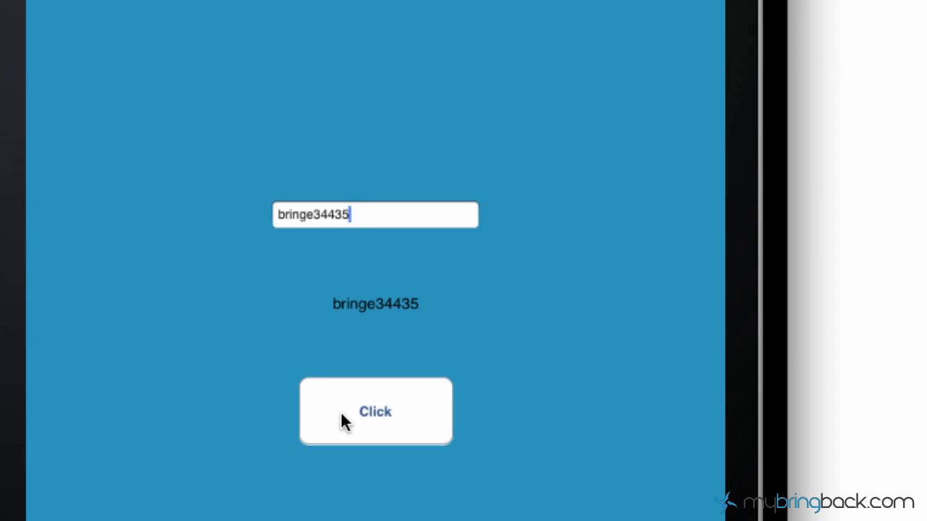
pyautogui.moveTo(469, 310)
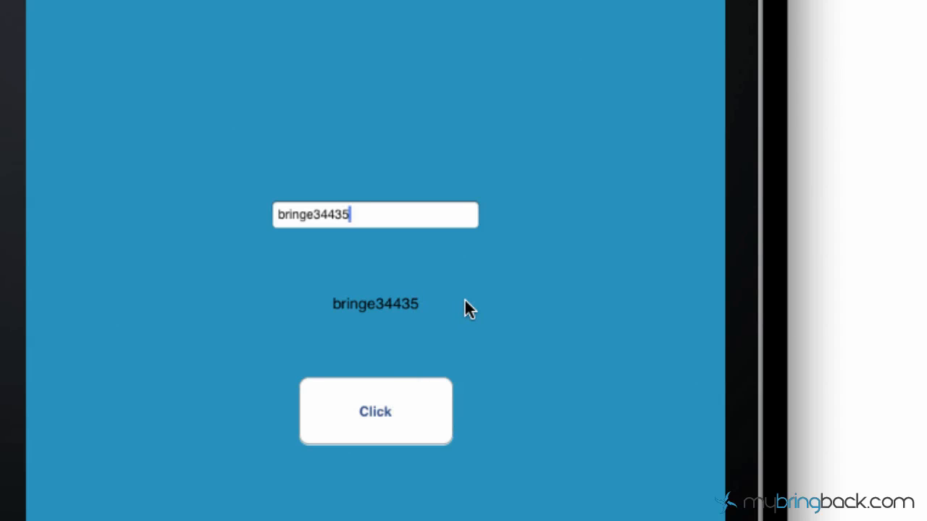